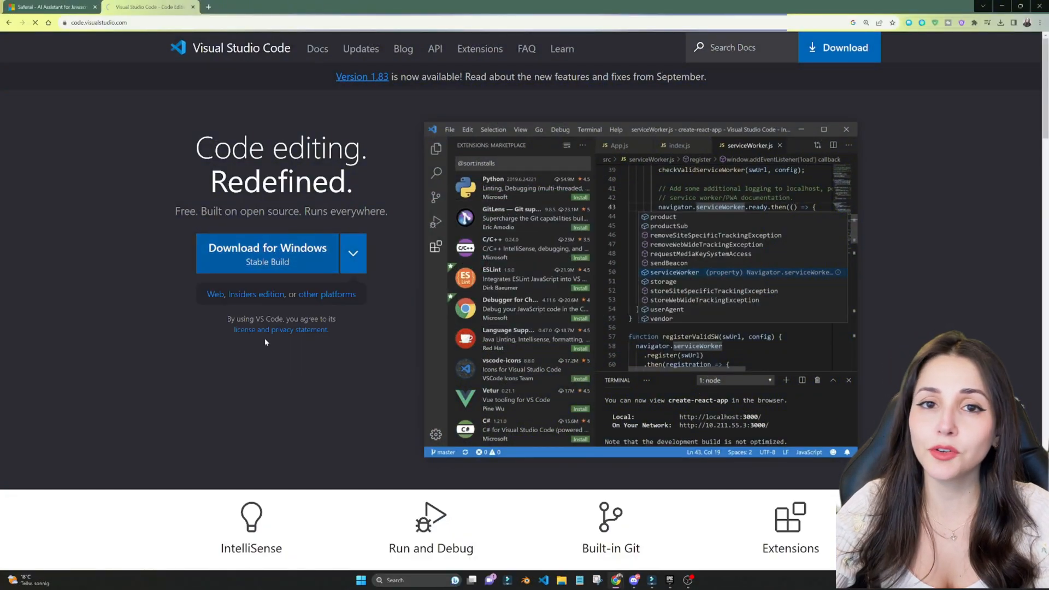
Open the Getting Started docs on code.visualstudio.com and scroll down through the page.
click(317, 48)
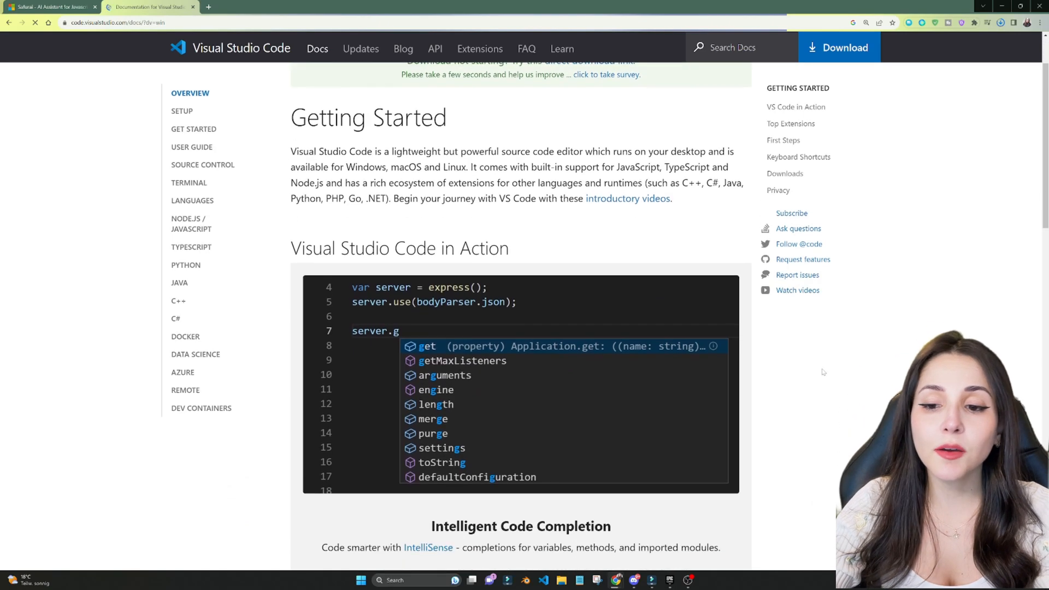
scroll(down, 3)
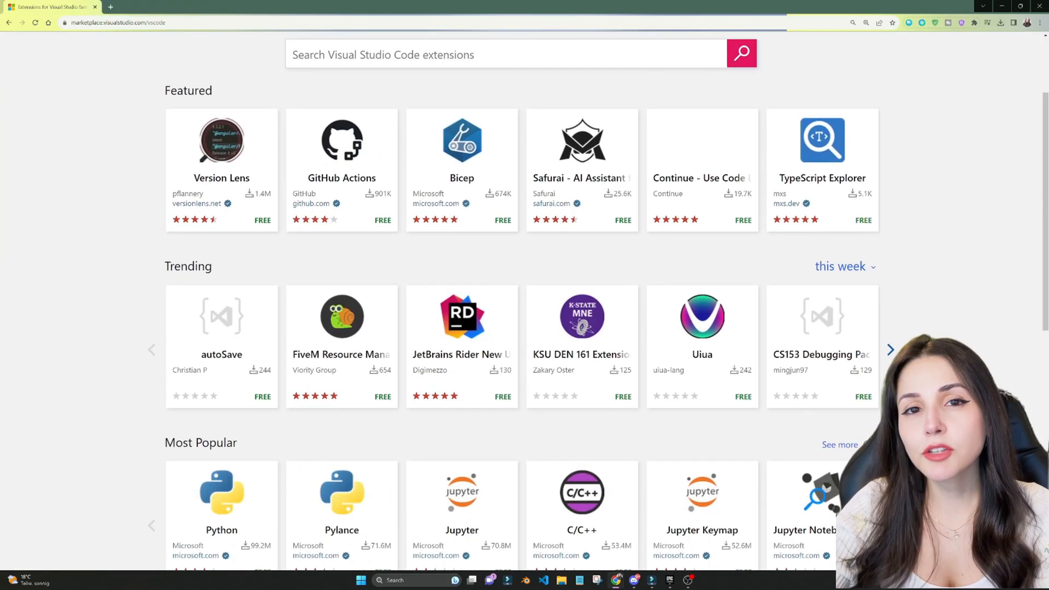
scroll(down, 3)
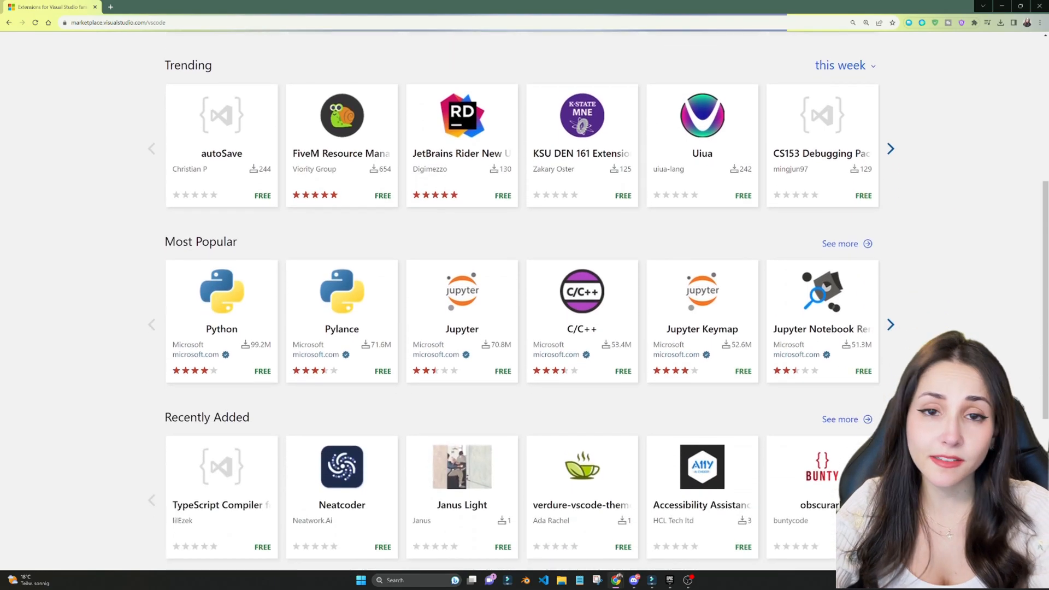
scroll(down, 3)
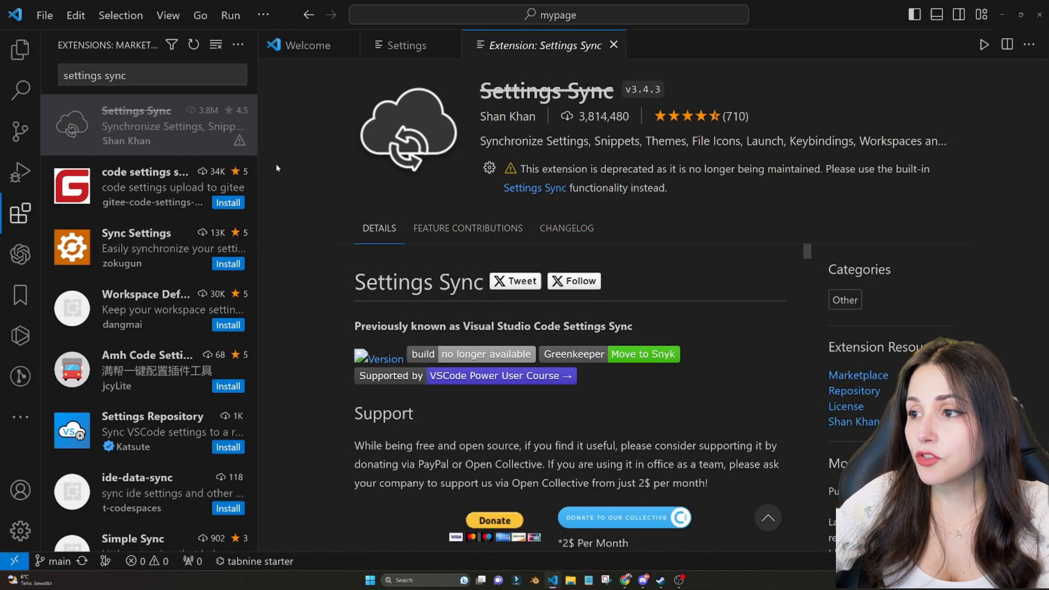
Turn on Settings Sync, sign in with GitHub and allow the browser link back to VS Code.
click(44, 14)
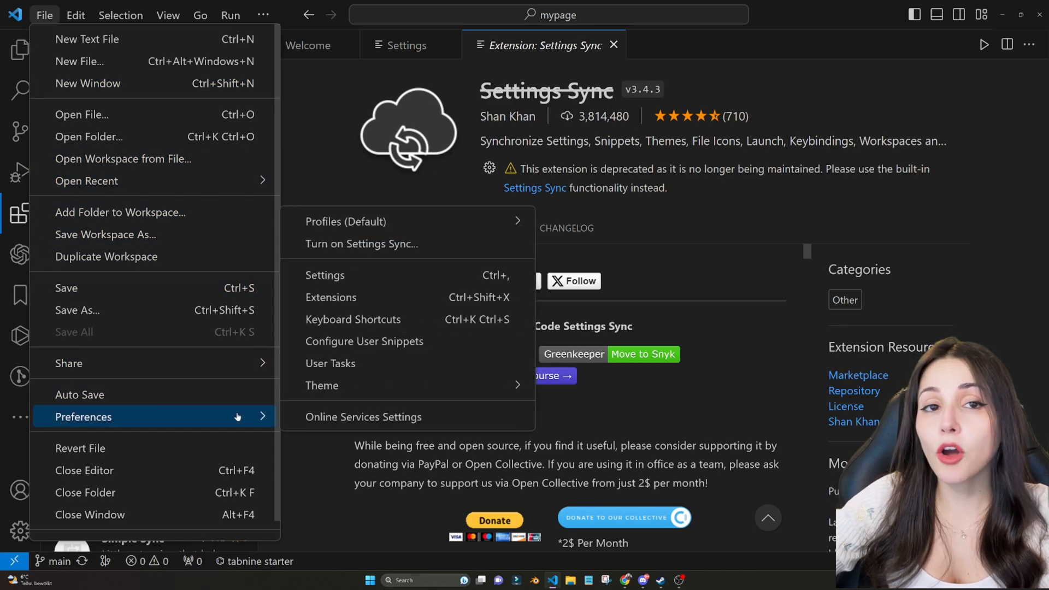
mouse_move(360, 244)
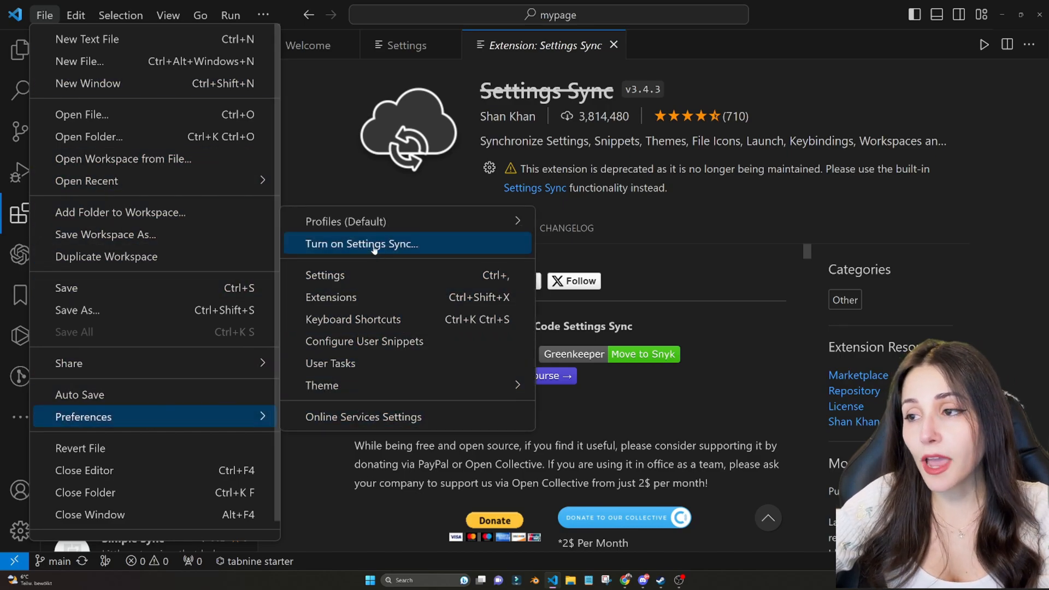
click(360, 244)
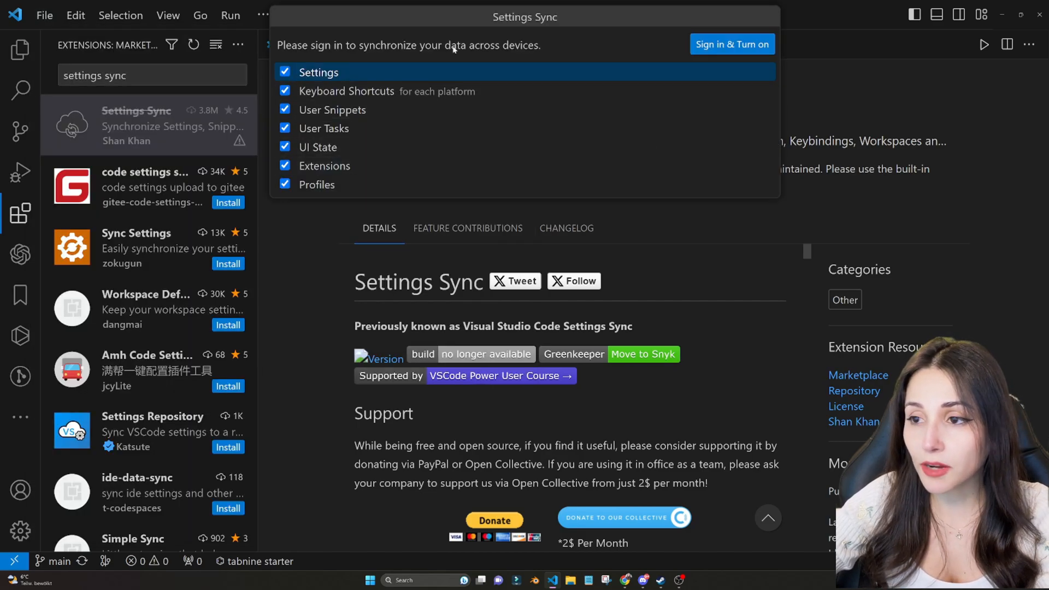
click(730, 44)
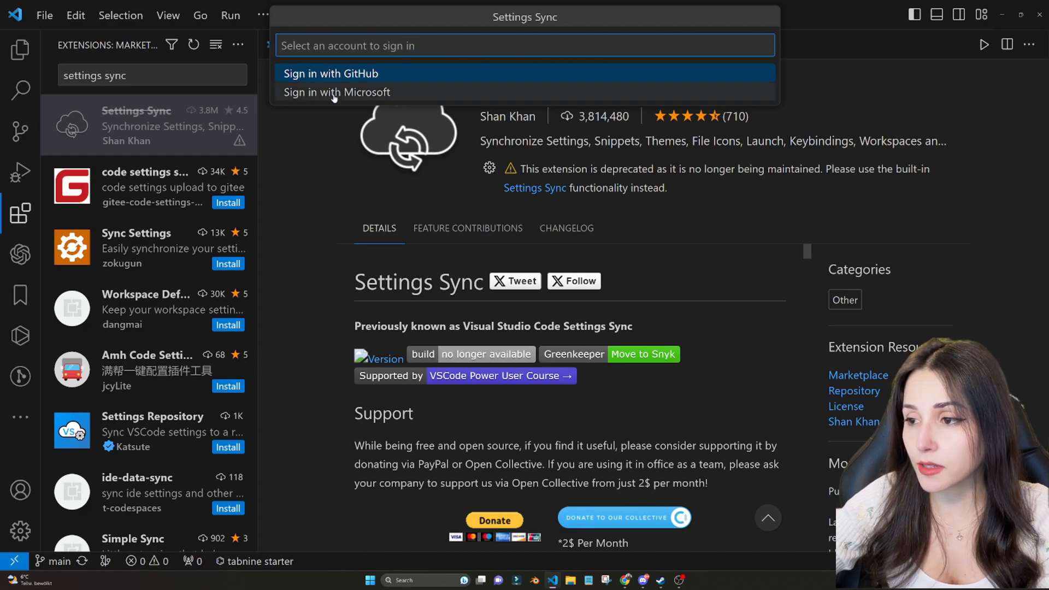
click(330, 74)
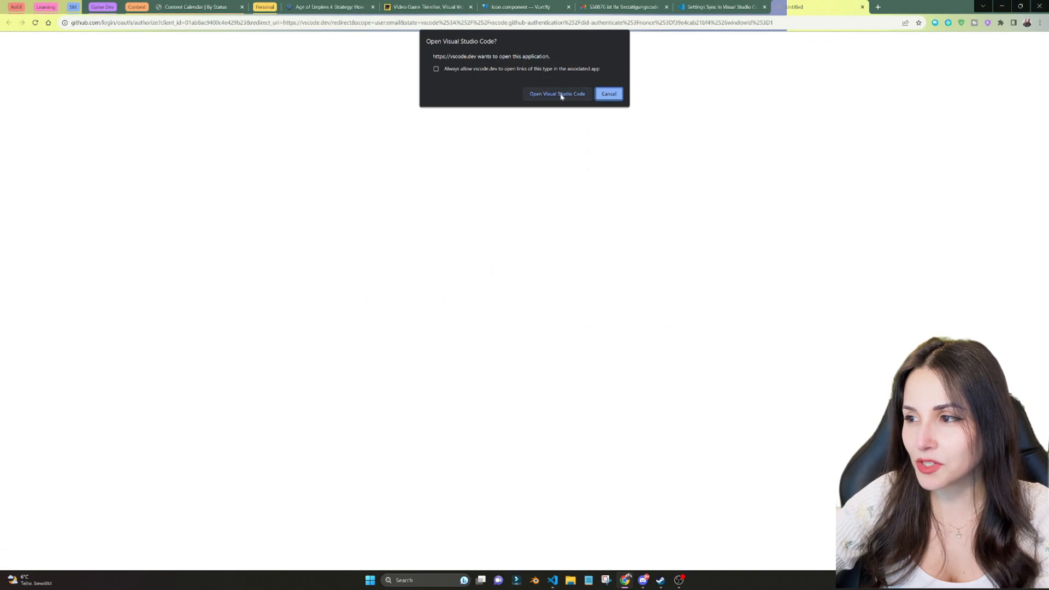
click(557, 94)
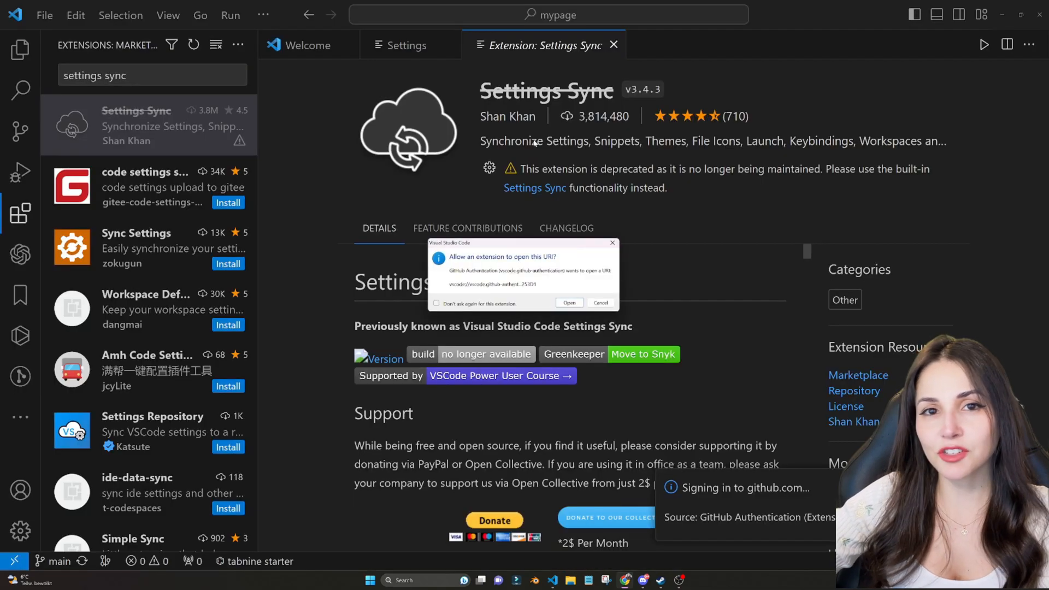
click(569, 302)
text(Bookmarks)
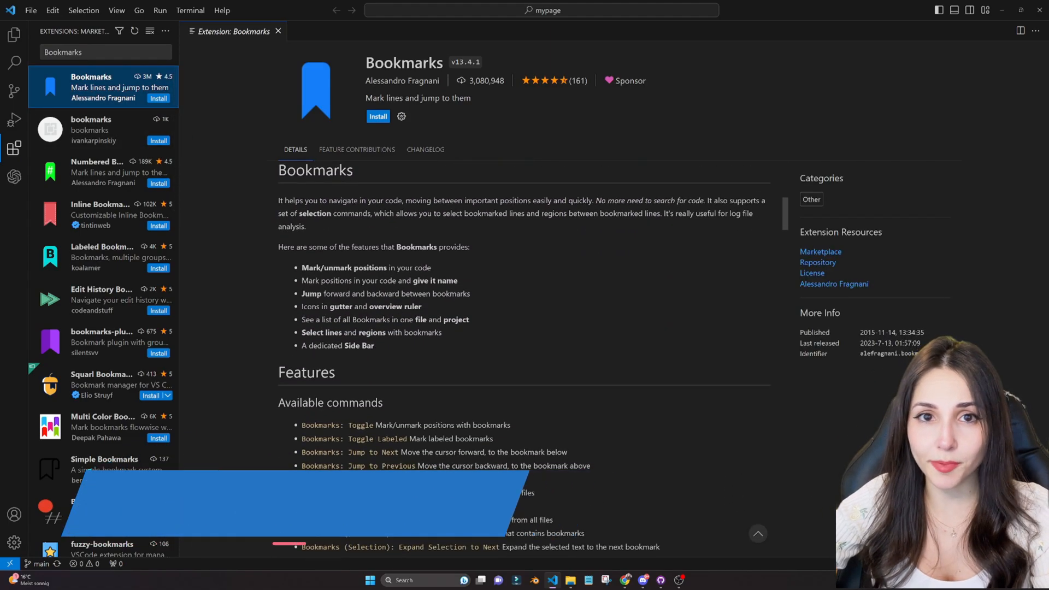
Scroll through the Bookmarks extension's features and command list.
scroll(down, 3)
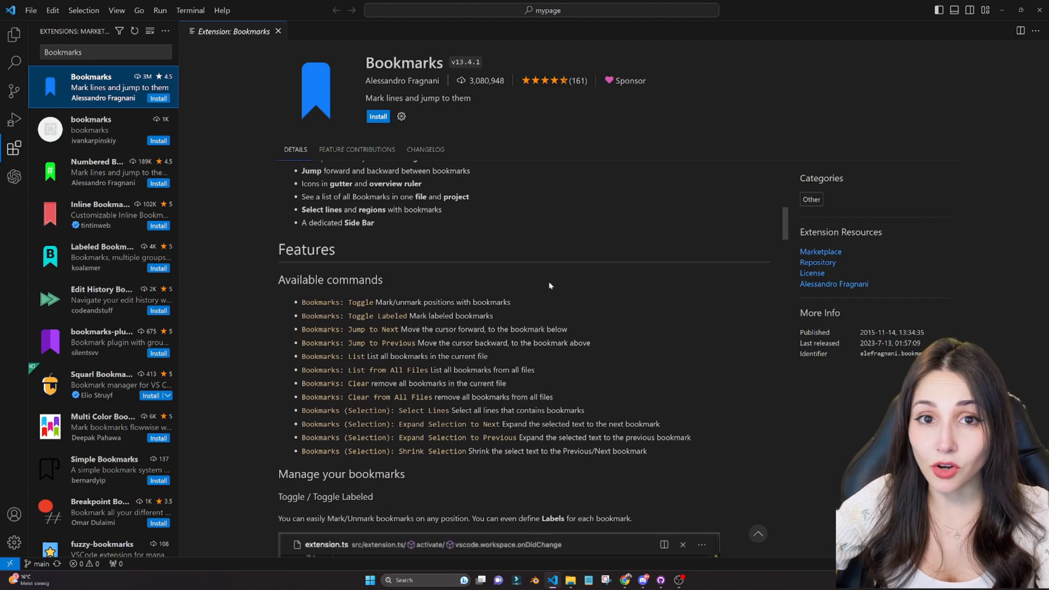
scroll(down, 3)
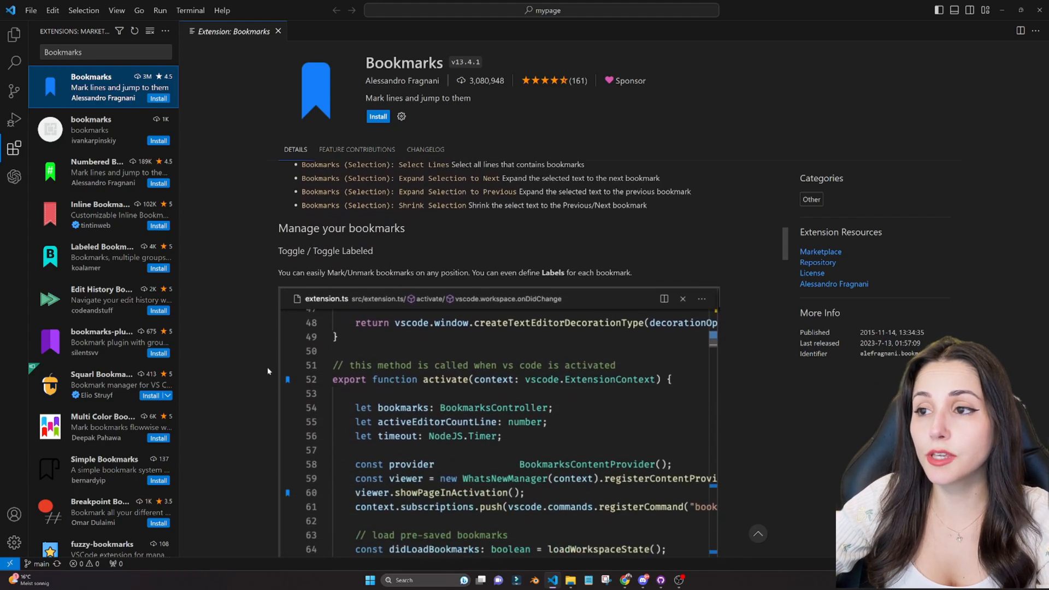
scroll(down, 3)
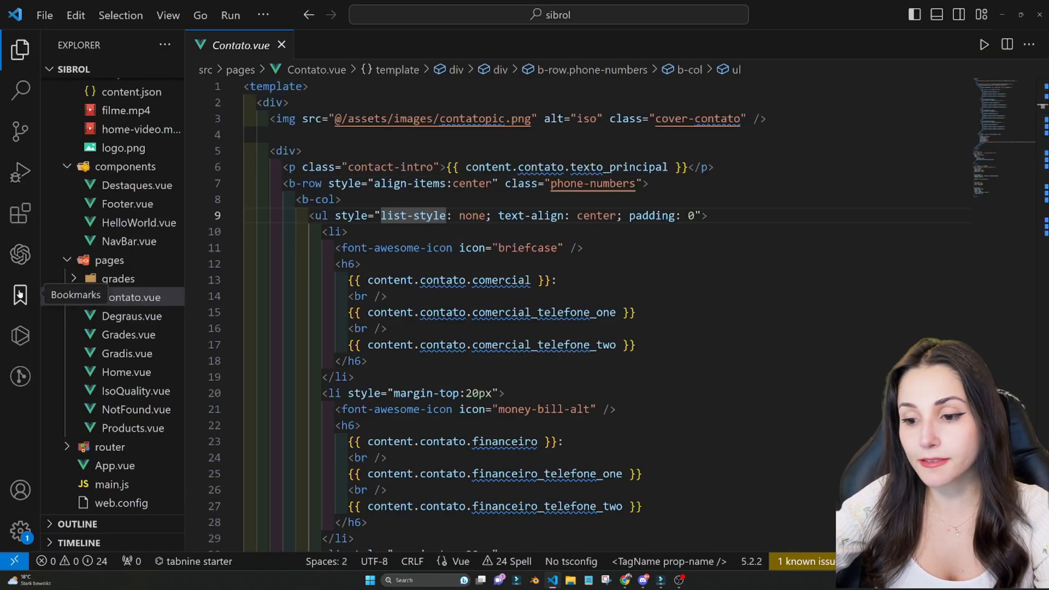
Bookmark line 57 with the Bookmarks: Toggle command and view the saved bookmarks list.
click(20, 294)
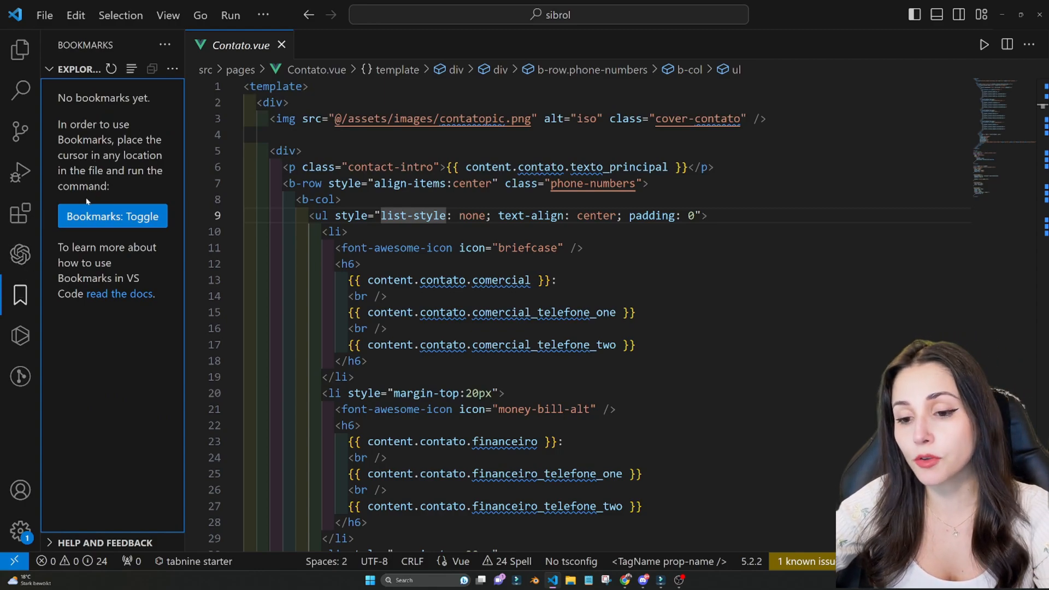
key(ctrl+shift+p)
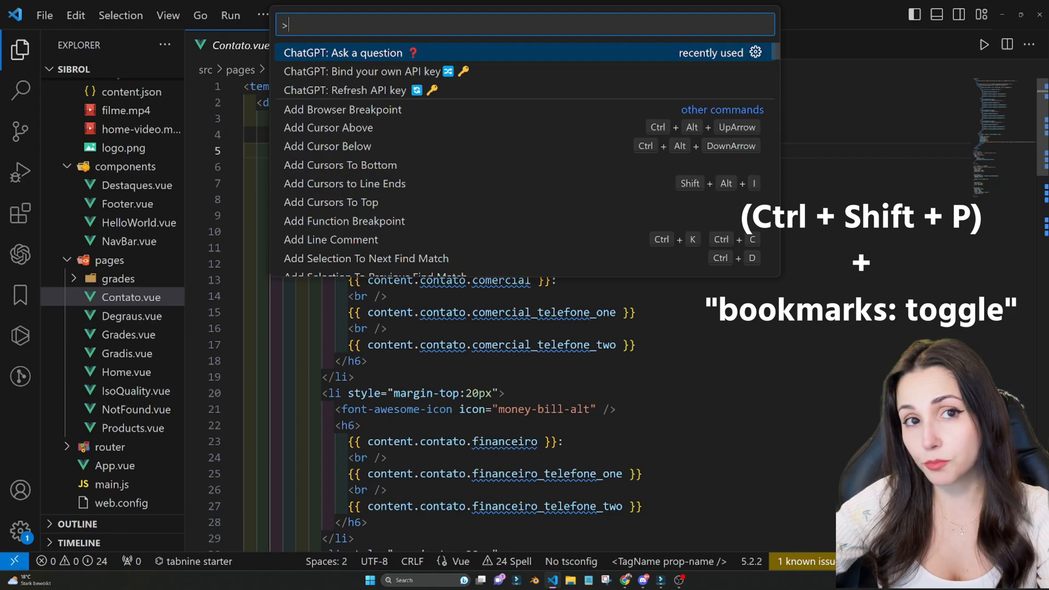
text(book)
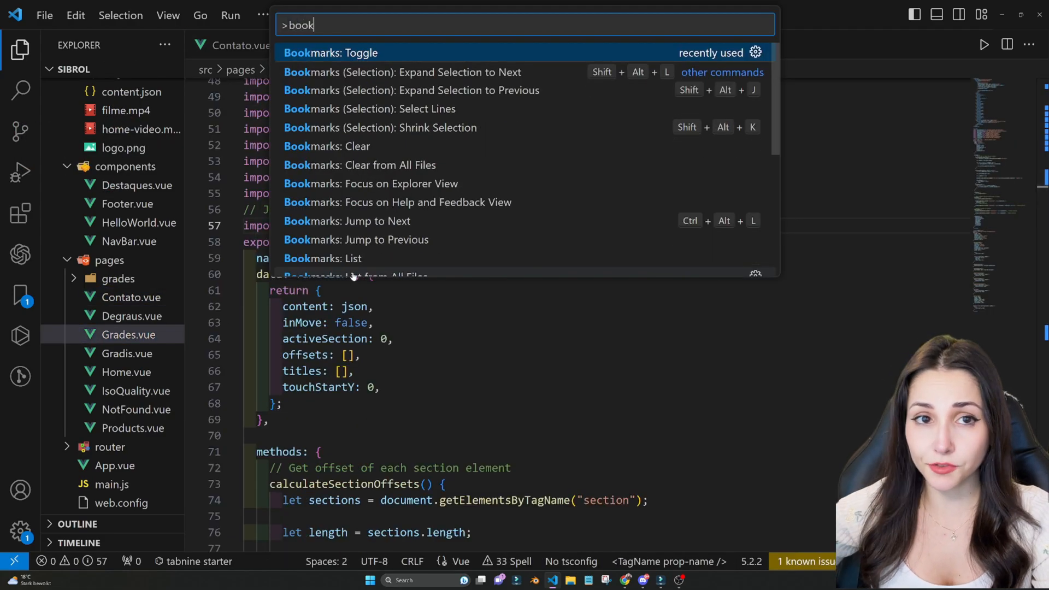
click(330, 53)
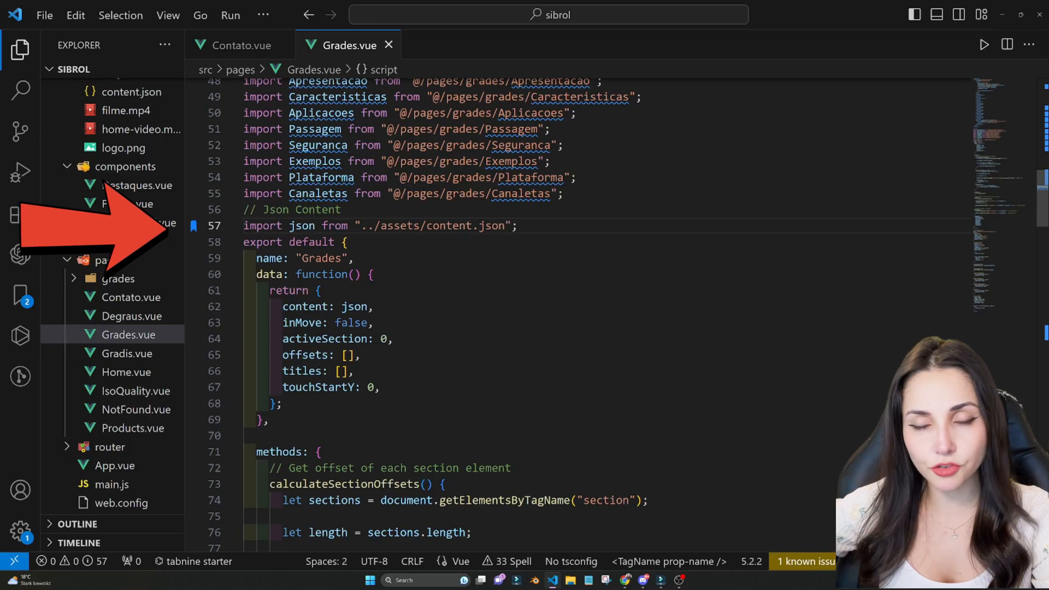
click(20, 295)
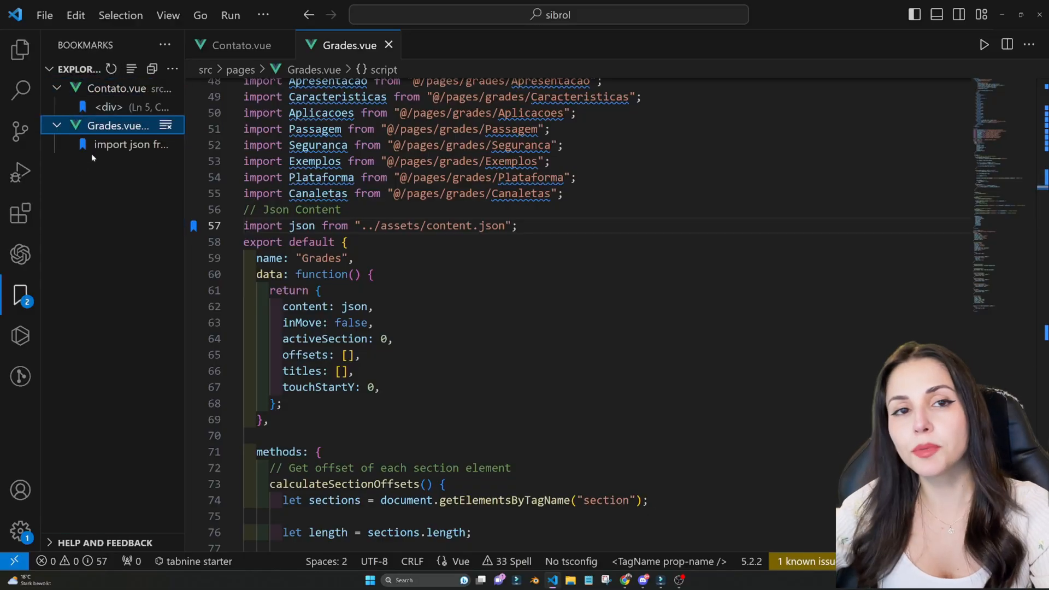
click(239, 45)
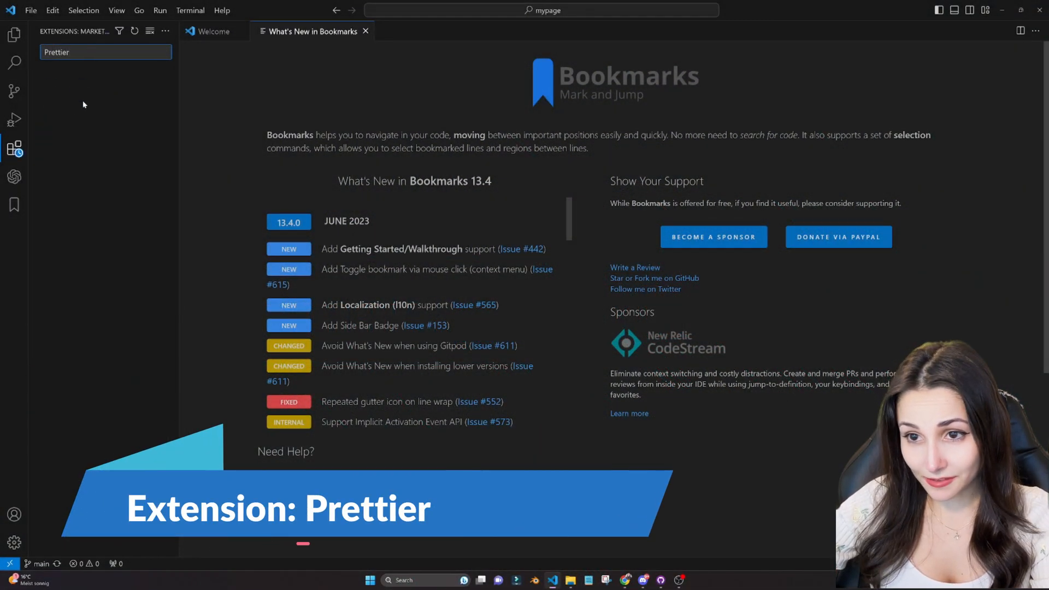
Open the Prettier - Code formatter extension's details page.
click(103, 86)
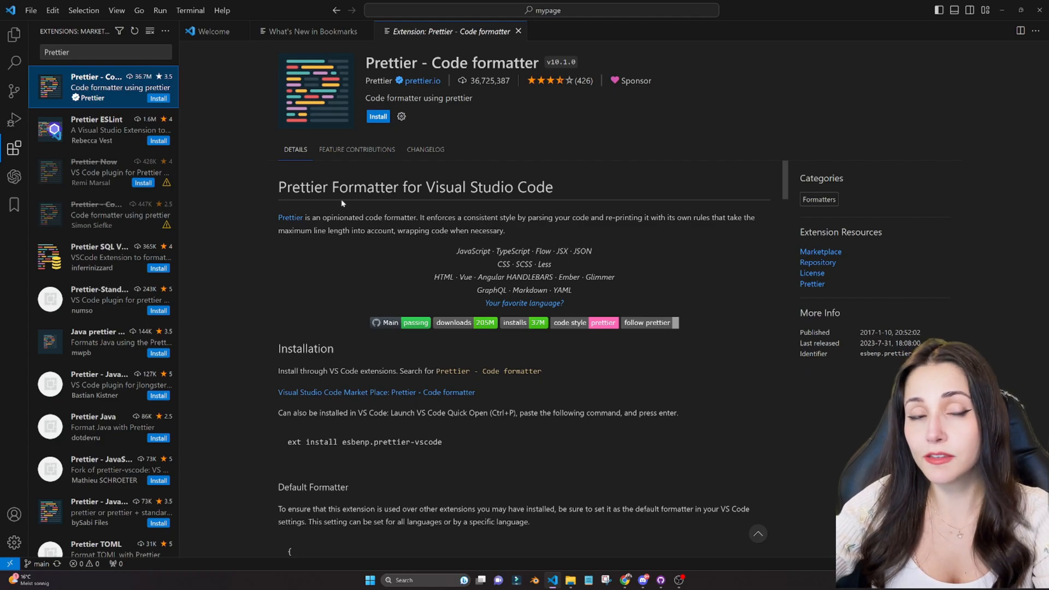
click(31, 10)
text(VSCode-i)
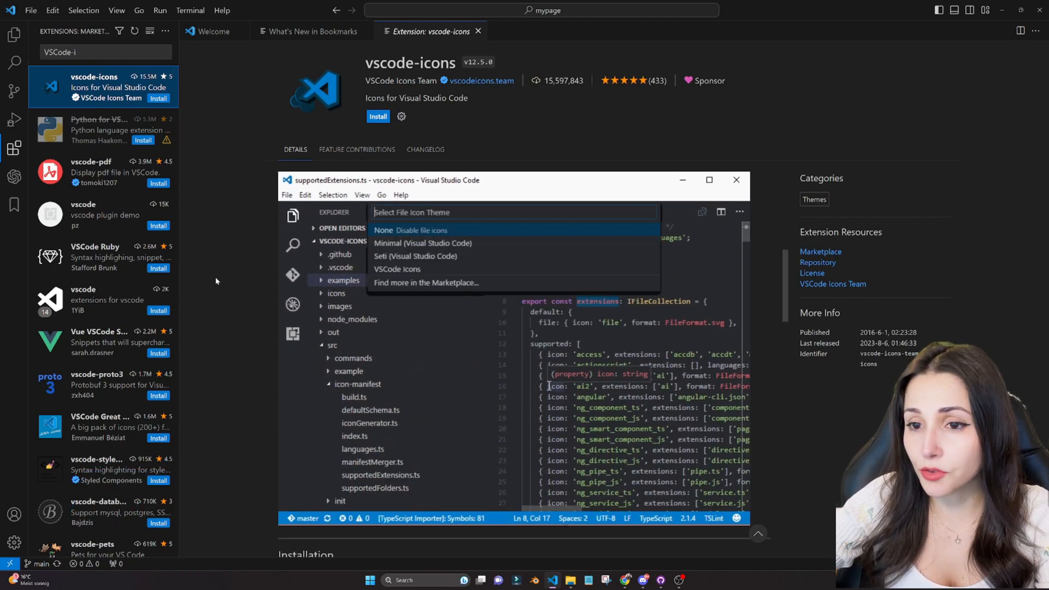
click(396, 269)
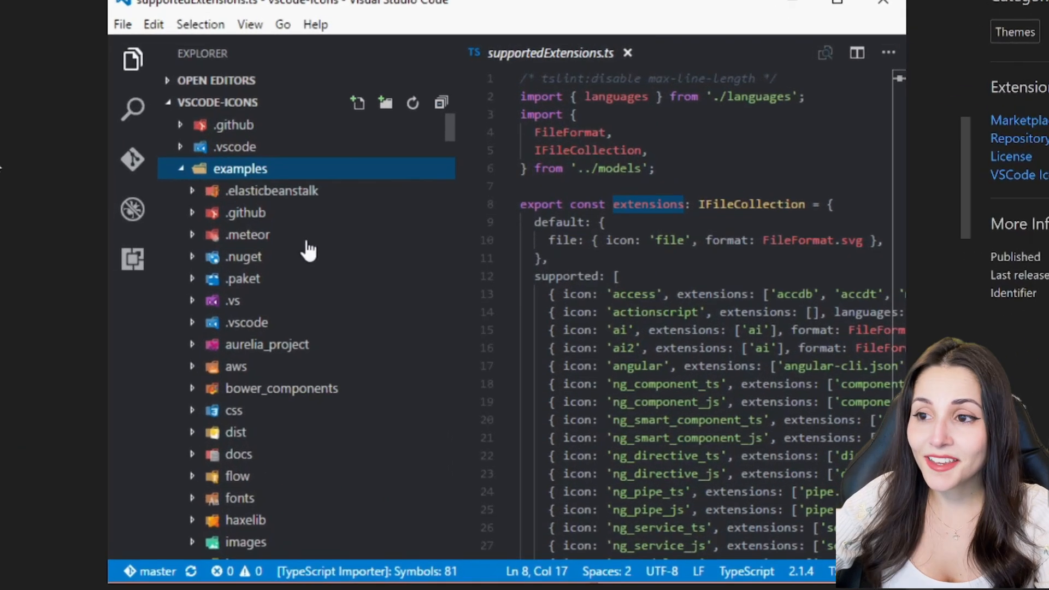
scroll(down, 3)
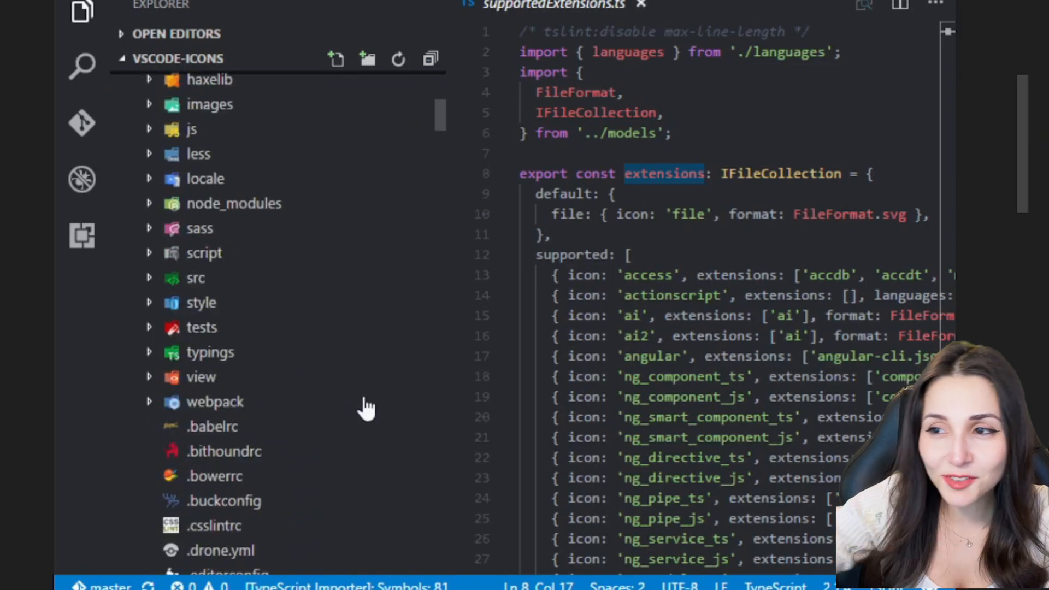
scroll(down, 3)
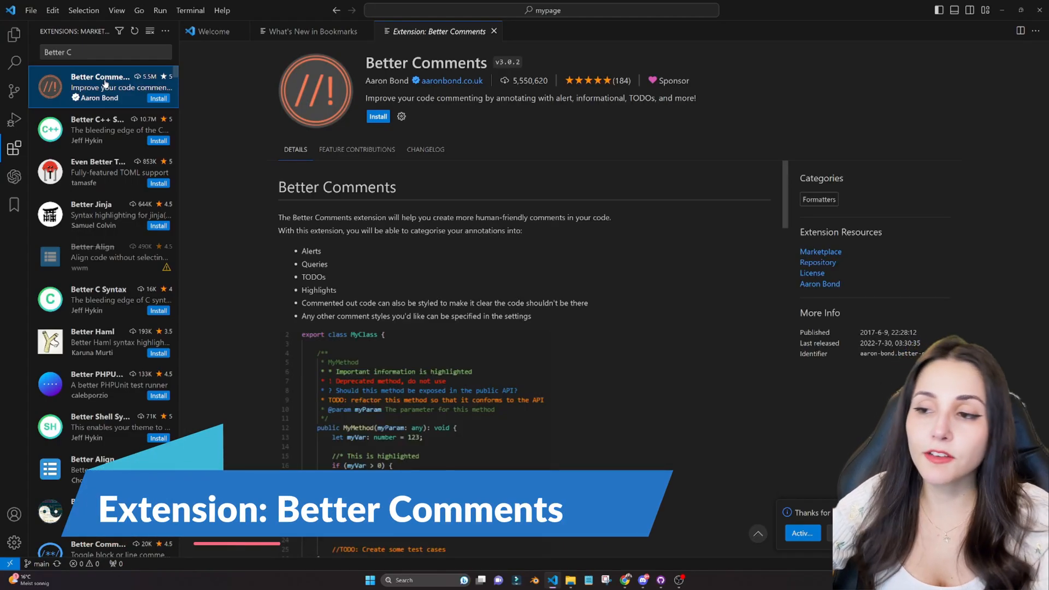
Scroll the Better Comments page, then type the '! Who did this' comment in Contato.vue.
scroll(down, 3)
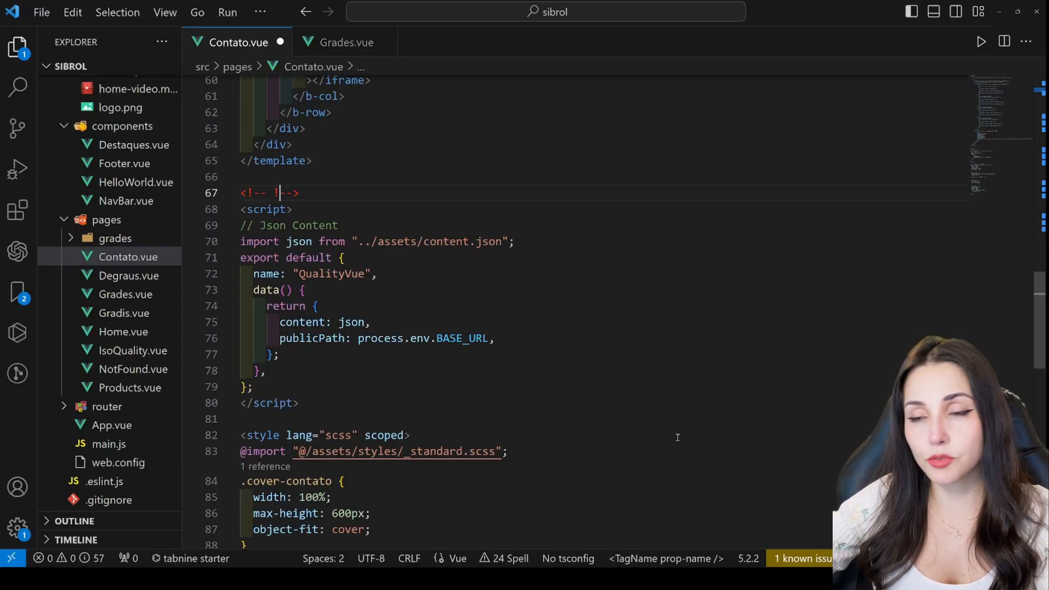
text(Who did this)
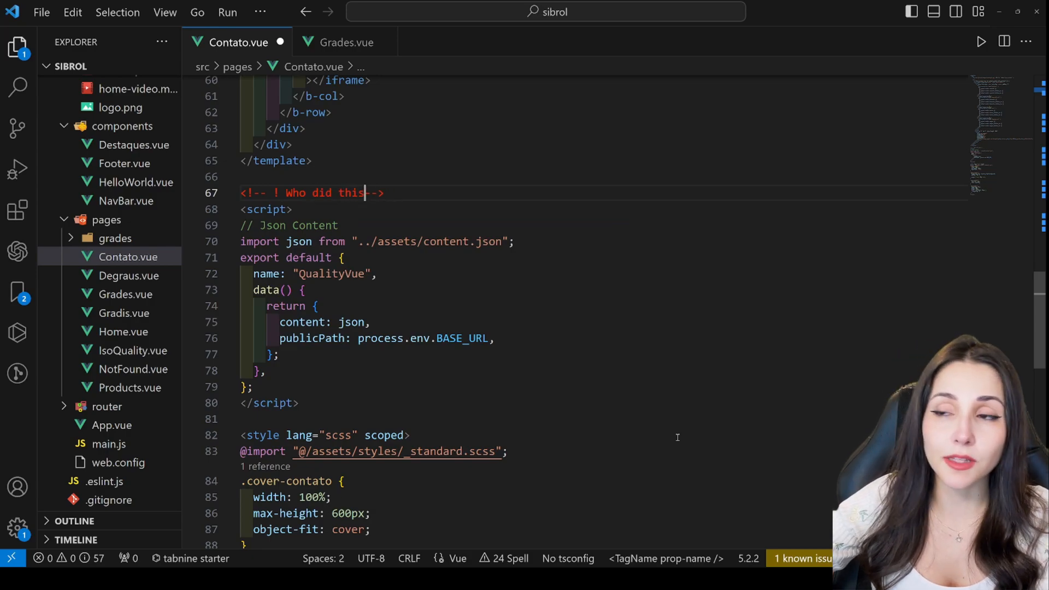
text(?)
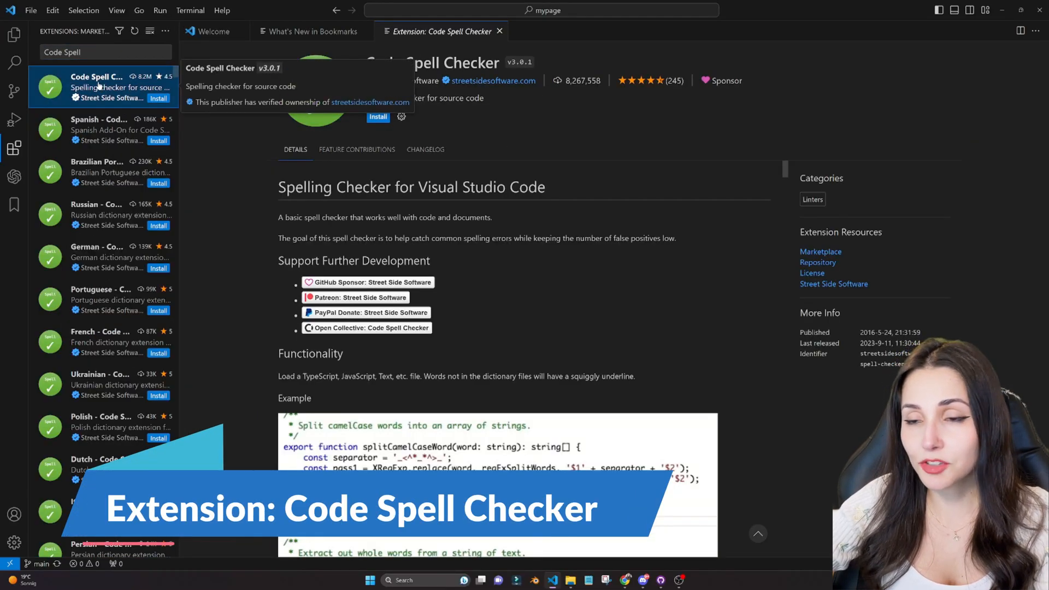
Type 'const firstValue = 25;' and install the Code Spell Checker extension.
text(const firstValue = 25;)
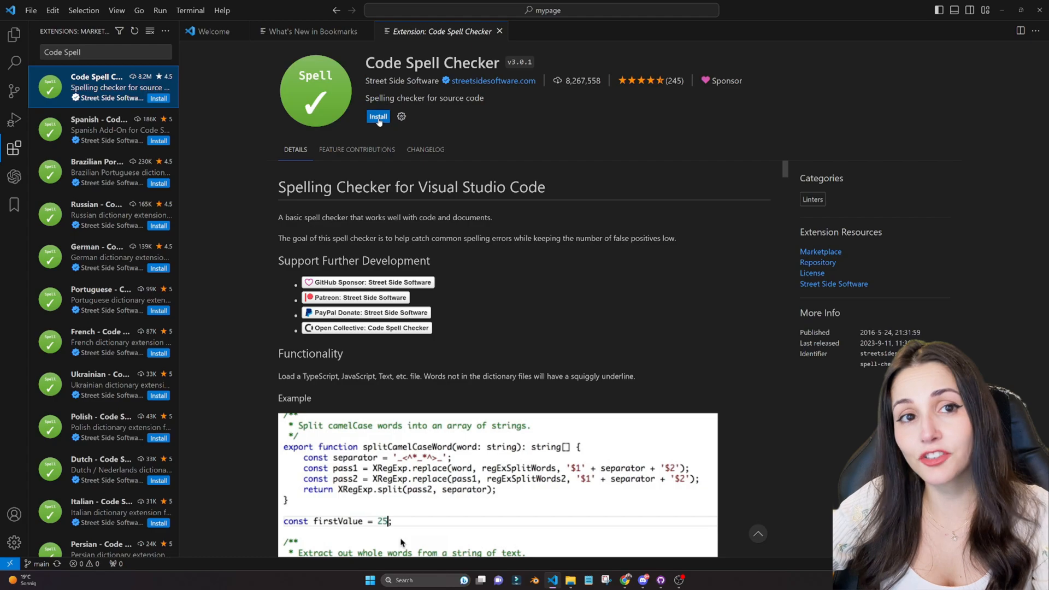
click(377, 116)
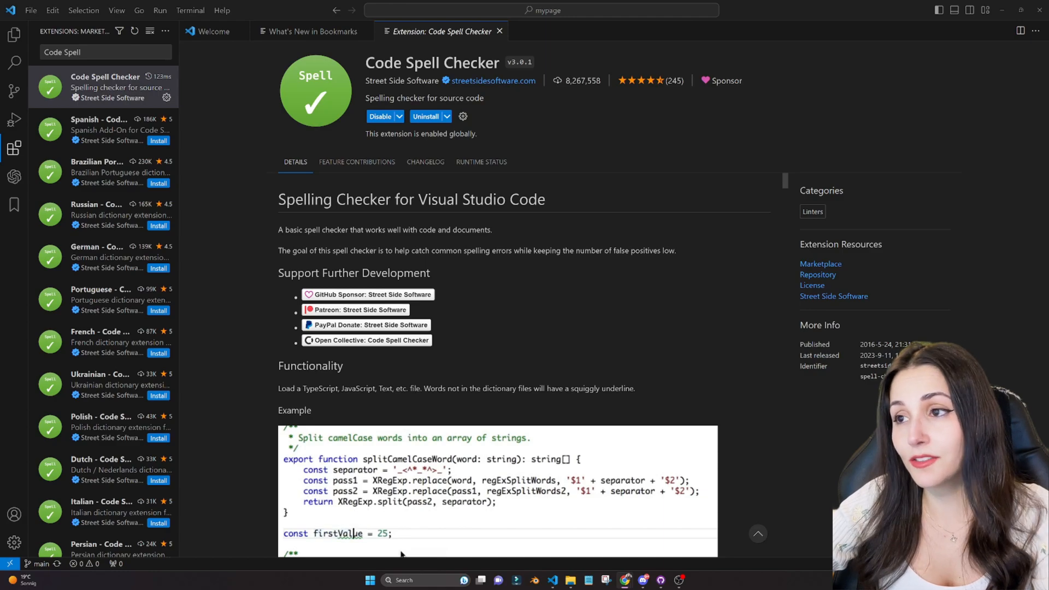
Search 'TODO hi', open TODO Highlight, install it and scroll through its preview.
text(TODO)
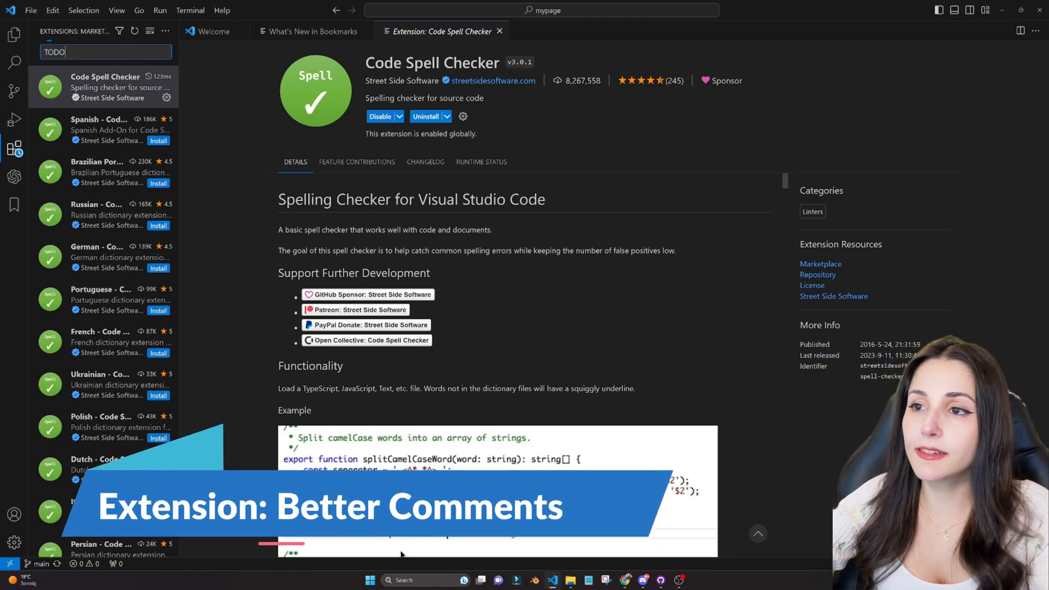
text(hi)
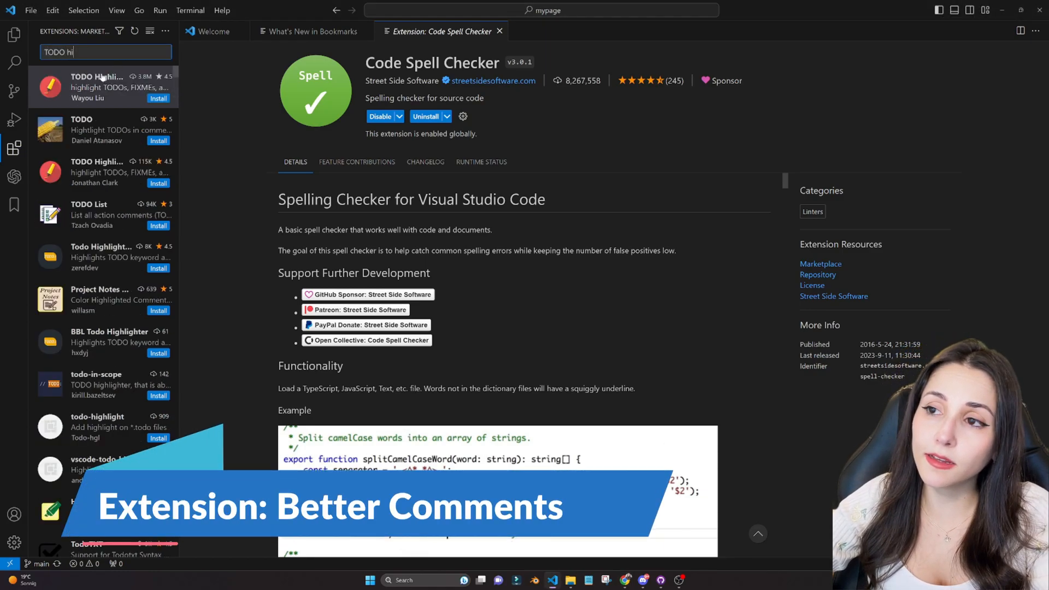
click(101, 87)
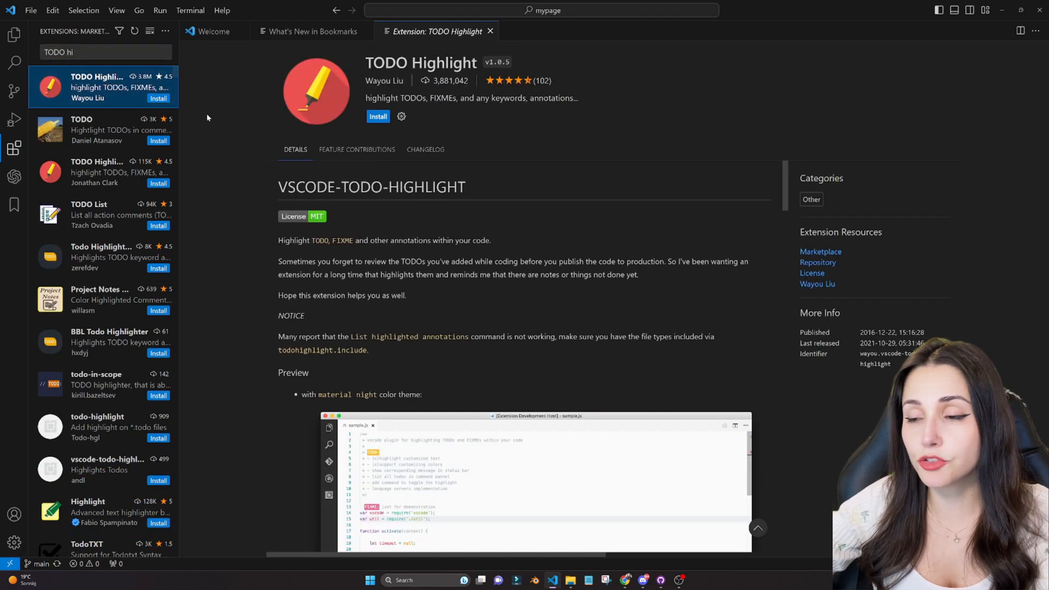
scroll(down, 3)
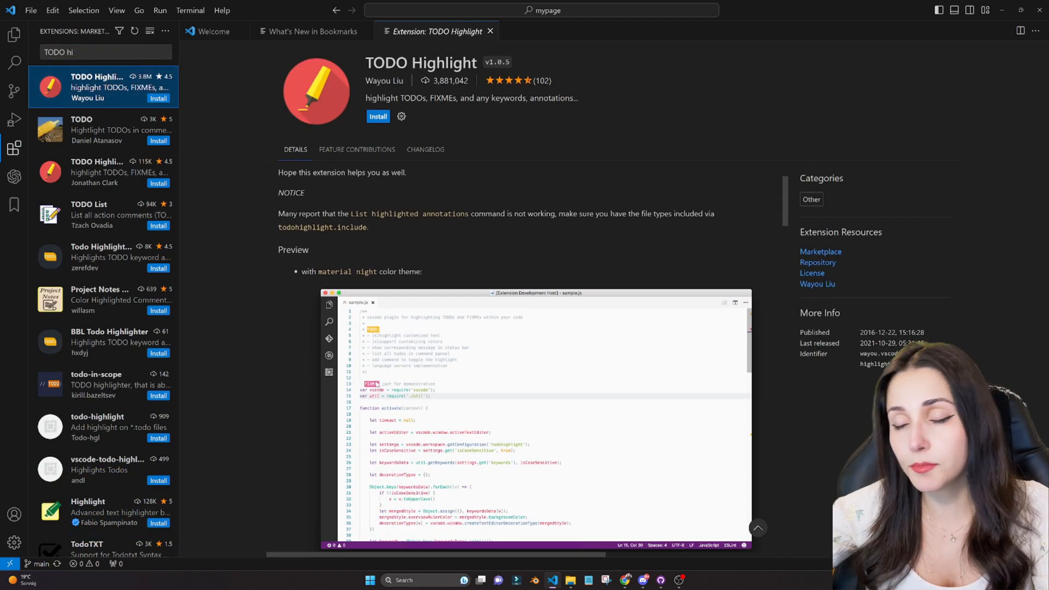
click(377, 116)
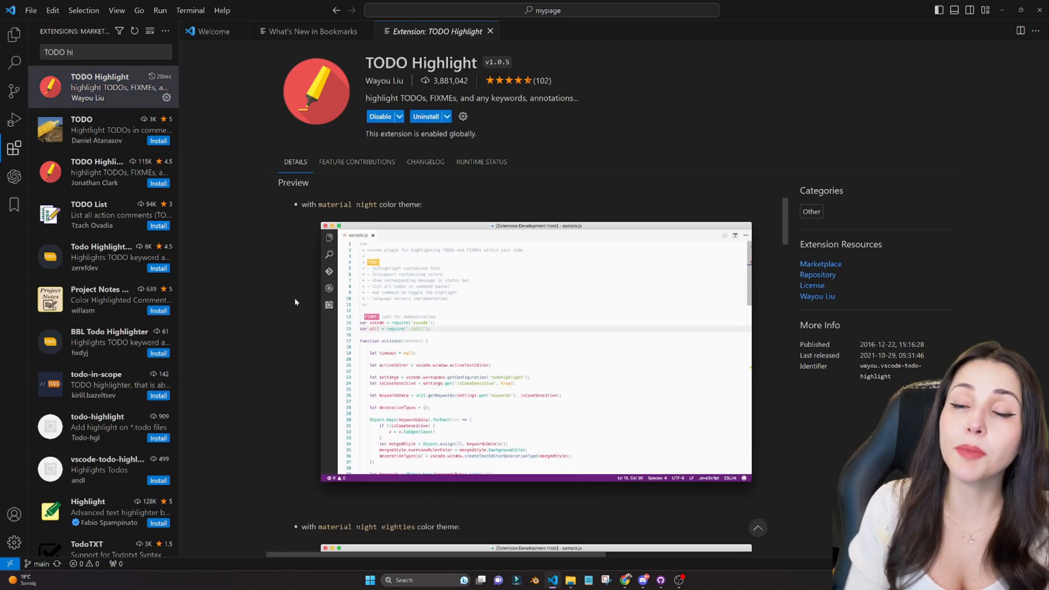
scroll(down, 3)
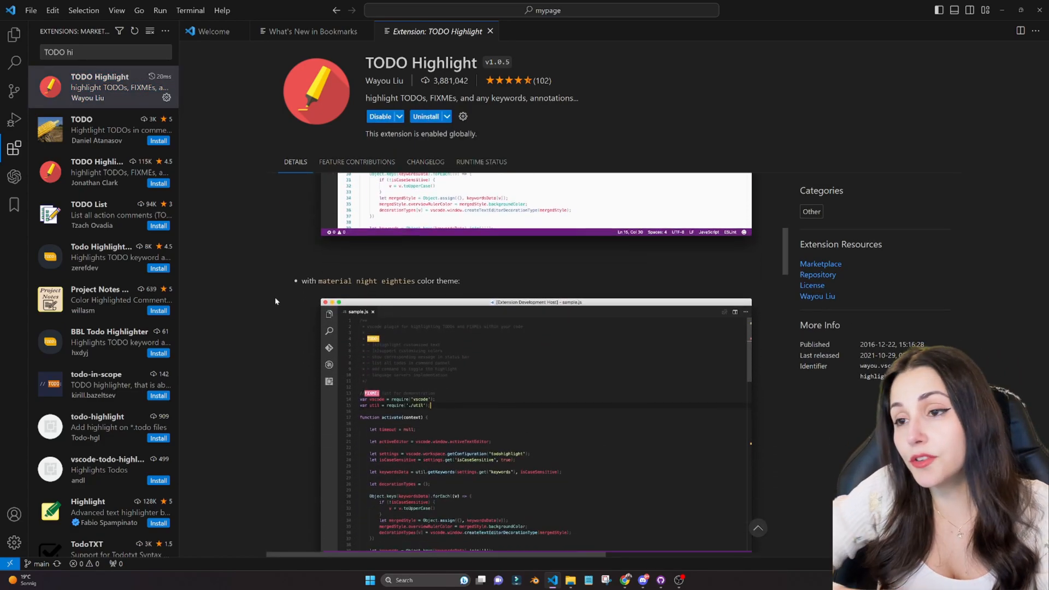
scroll(down, 3)
text(Indent-r)
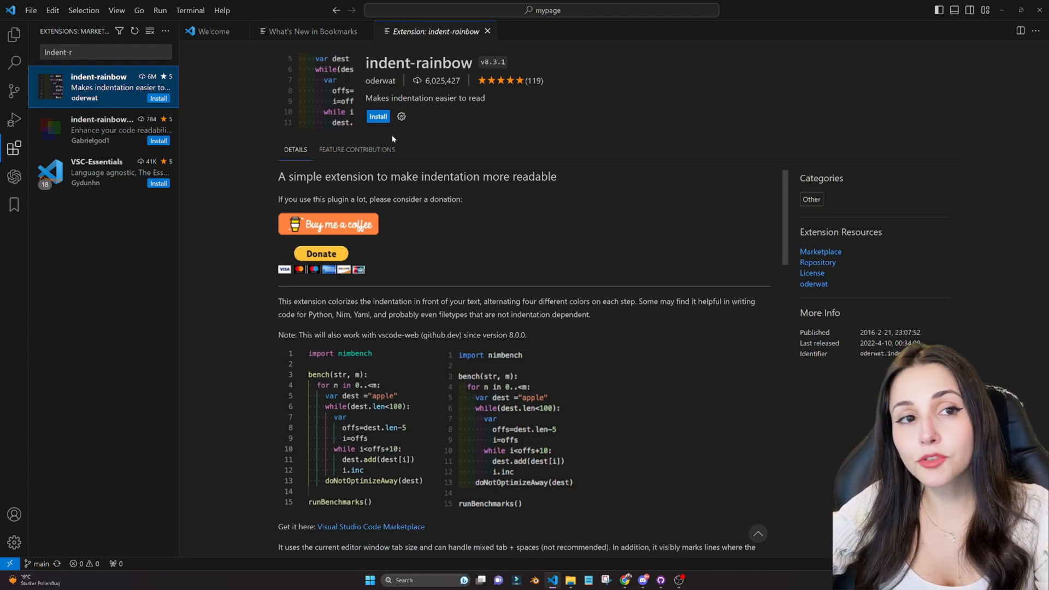
Install indent-rainbow and scroll through Contato.vue to see the coloured indentation.
click(377, 116)
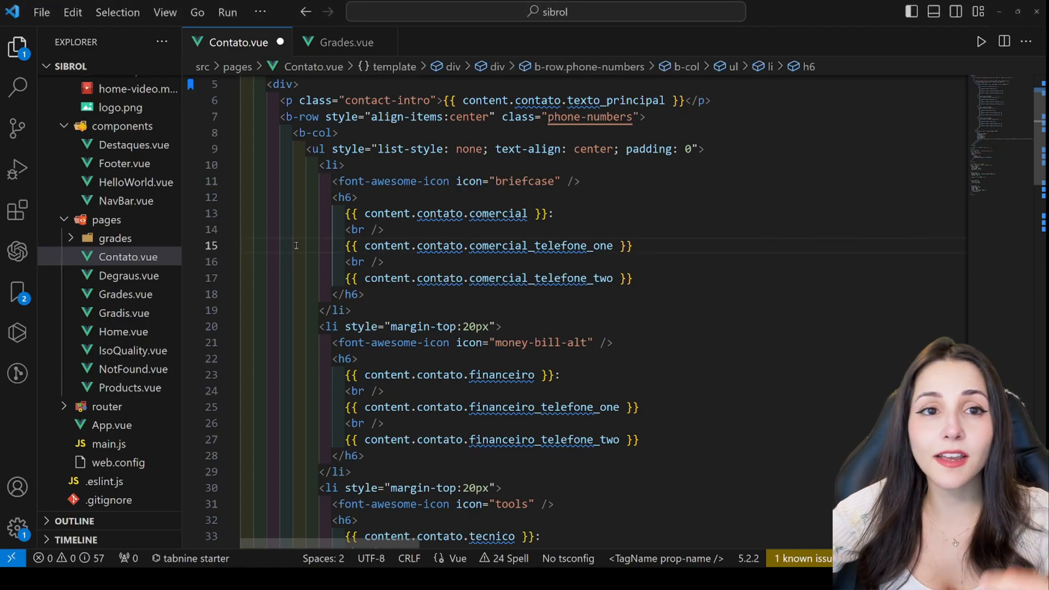
scroll(down, 3)
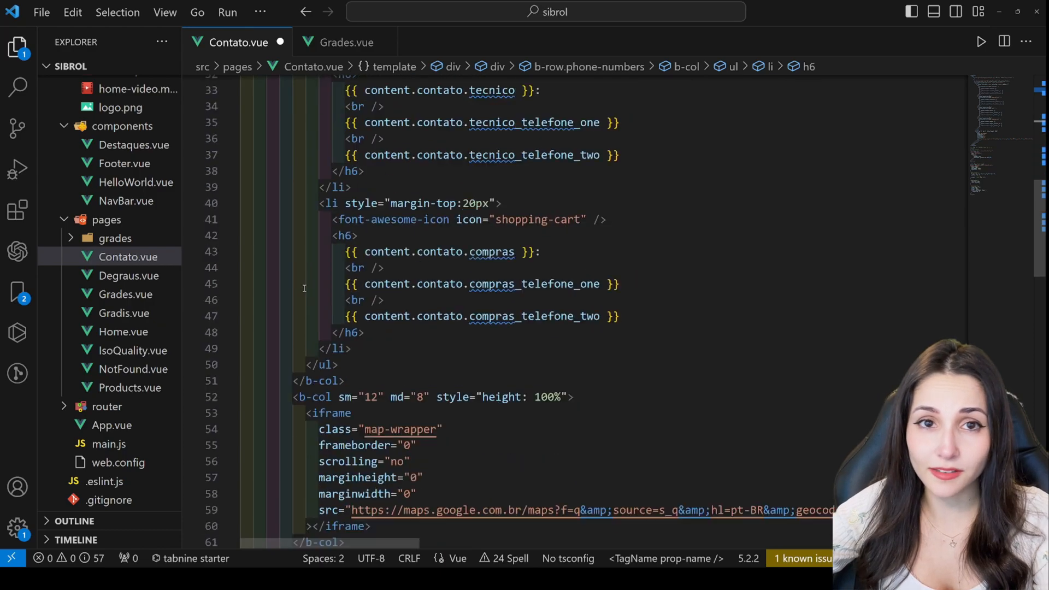
scroll(down, 3)
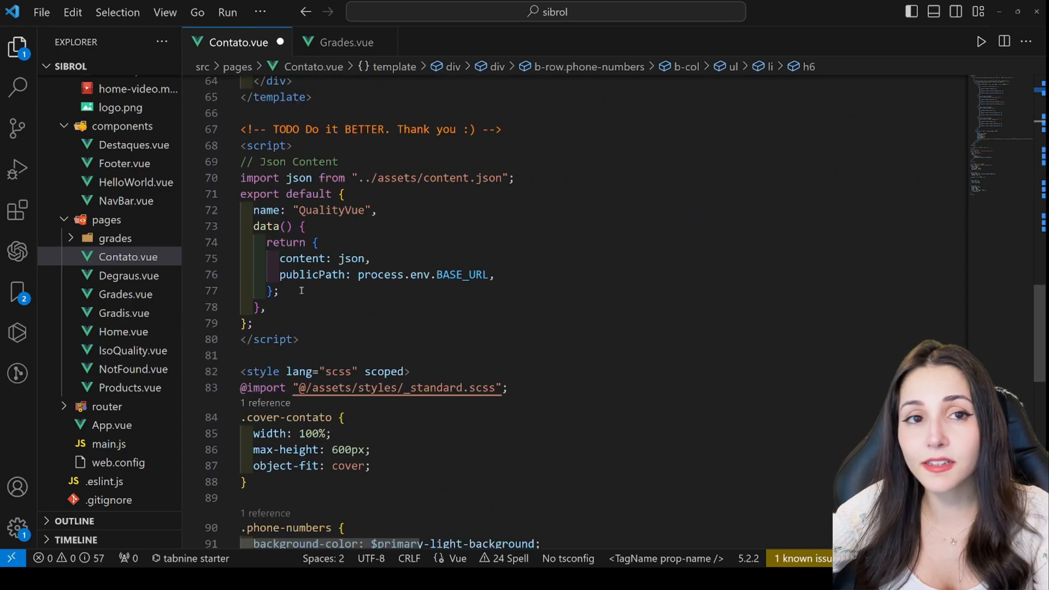
scroll(down, 3)
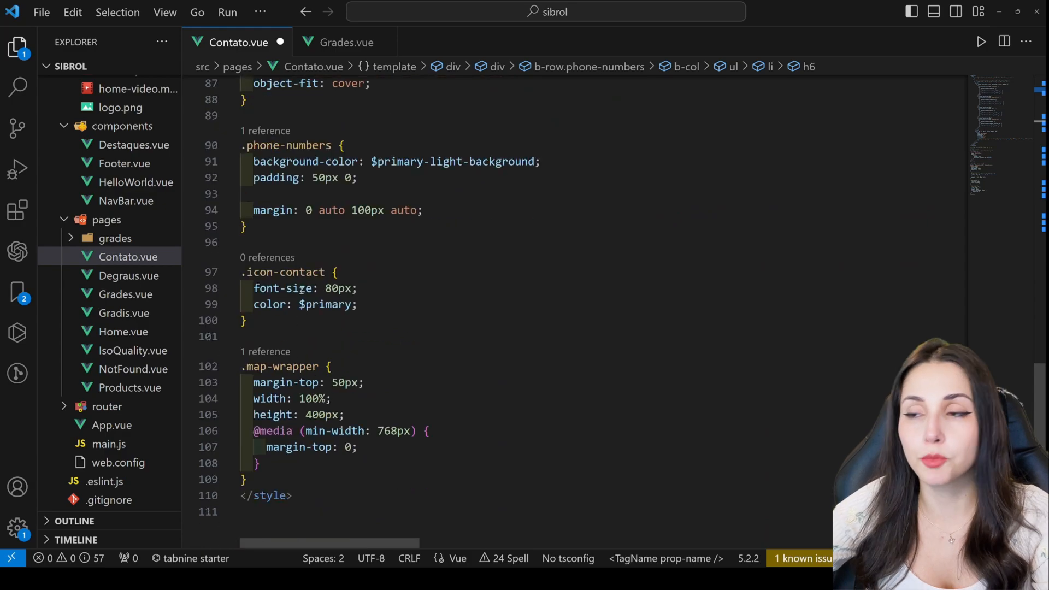
click(18, 149)
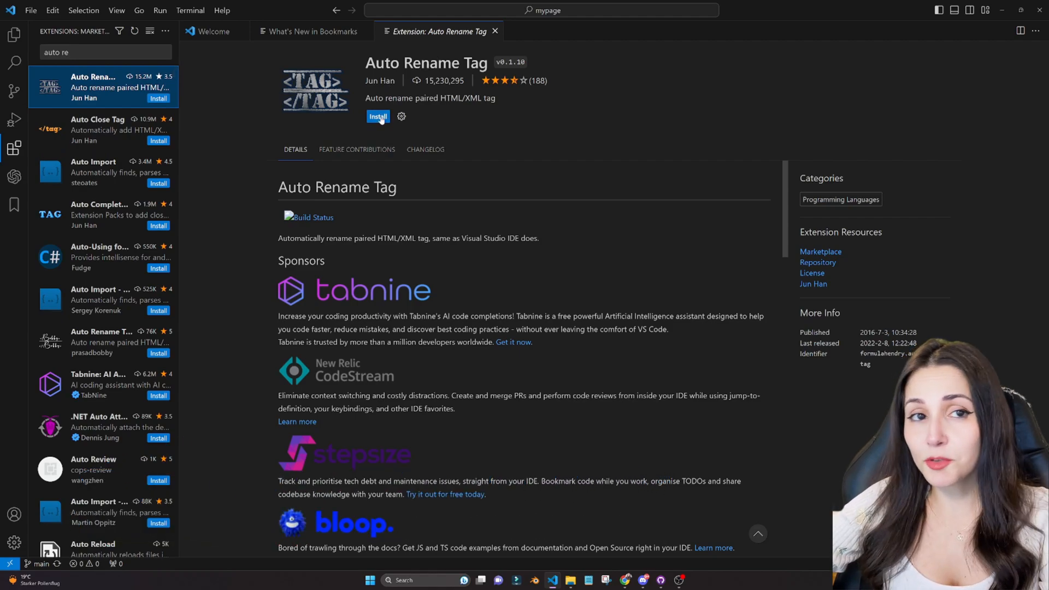
Install Auto Rename Tag and change the h6 heading tag through h4 and h3 to h2.
click(377, 117)
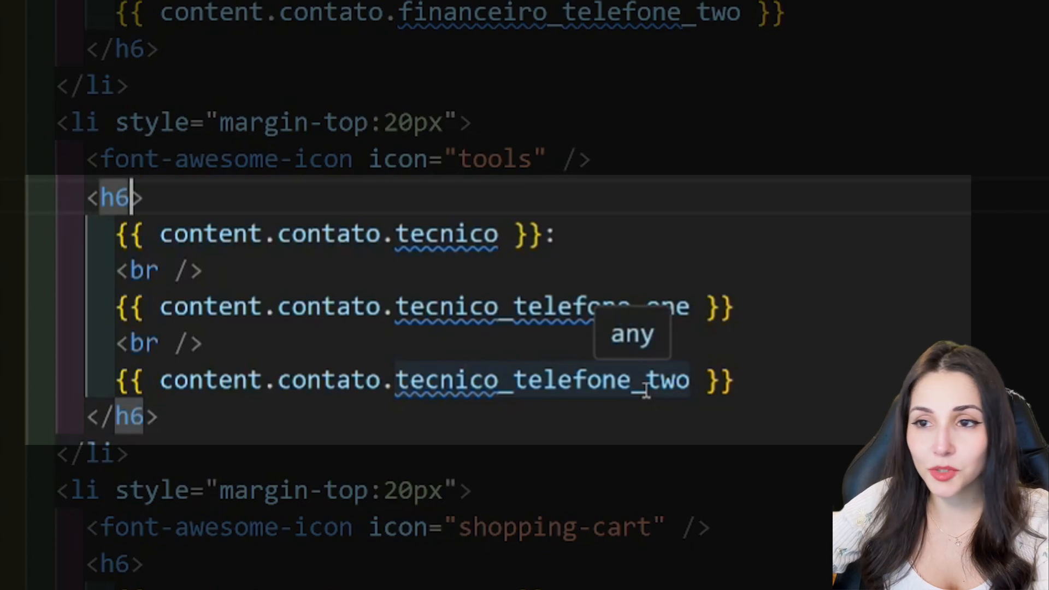
text(4)
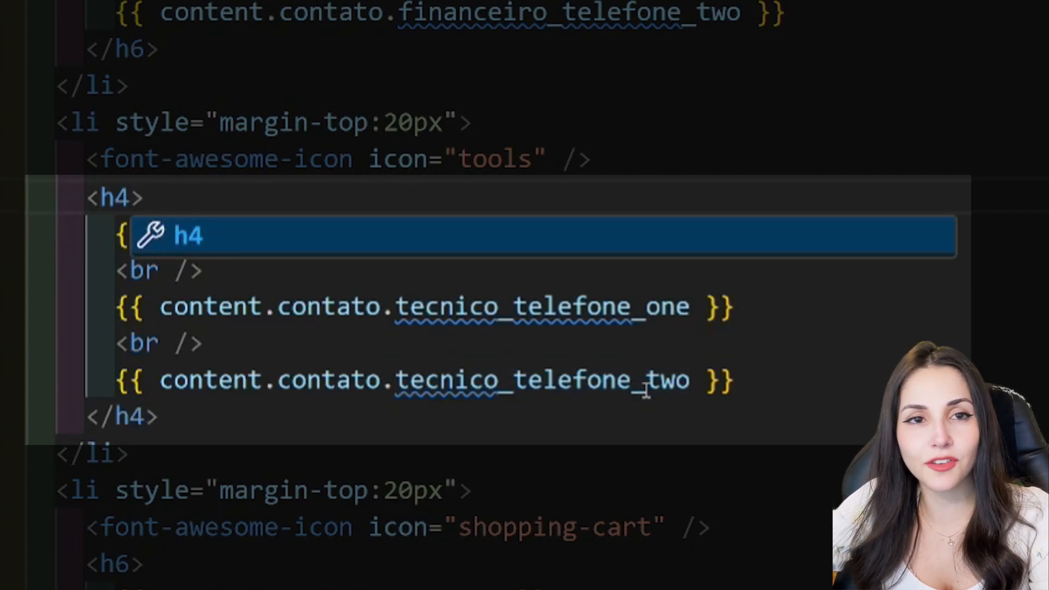
text(3)
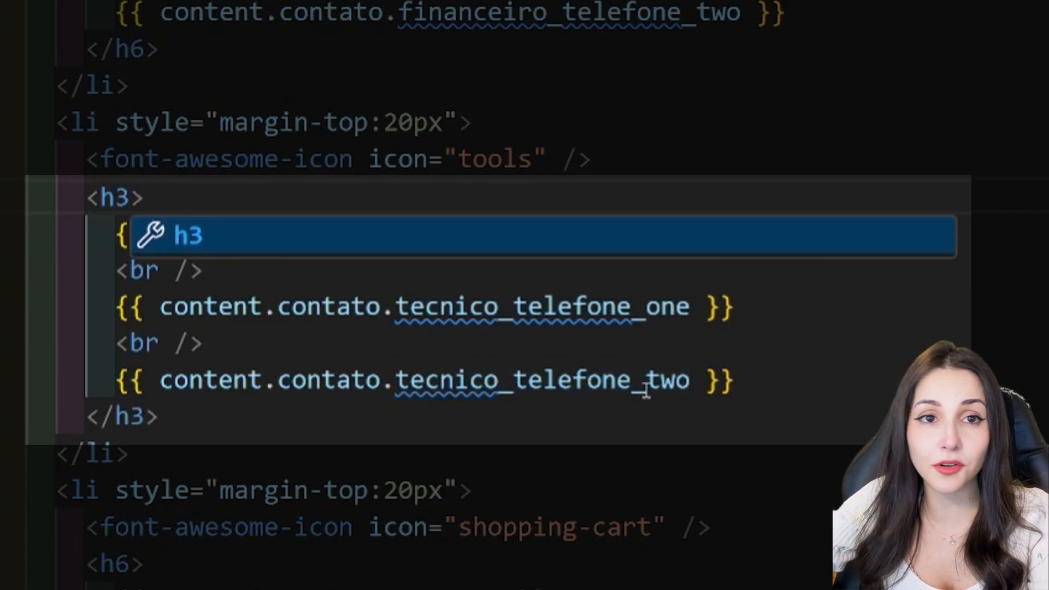
text(2)
text(<a)
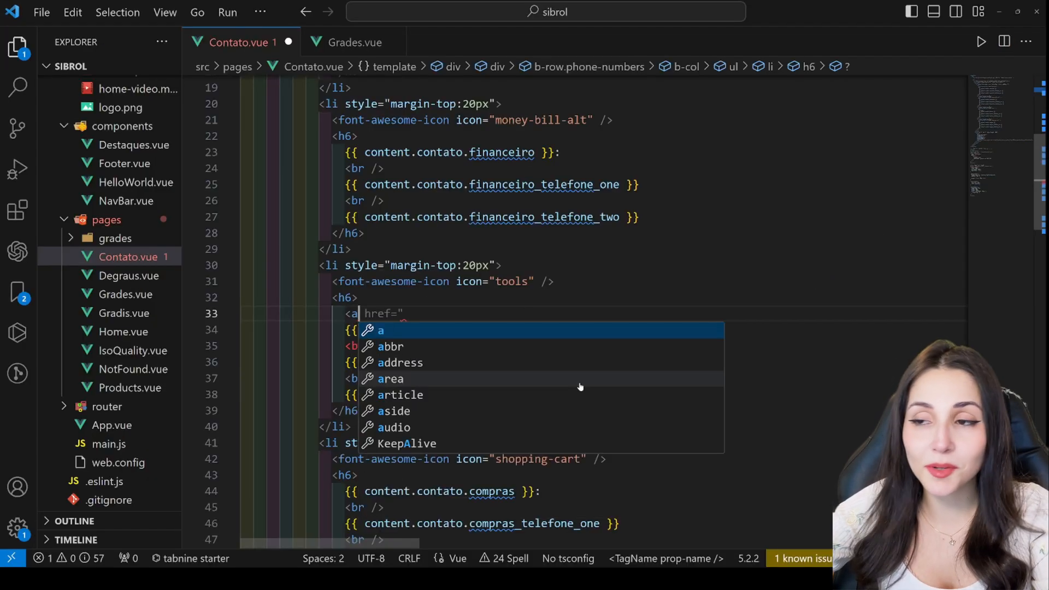
Install Tabnine from the 'tabnine' search results and answer its sign-in dialog.
key(Enter)
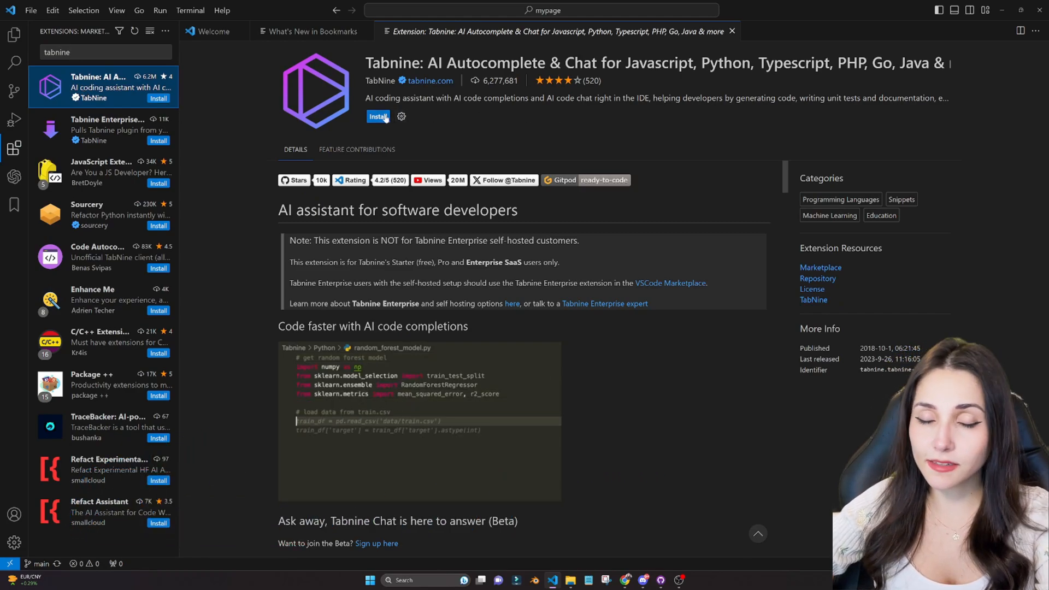
click(378, 116)
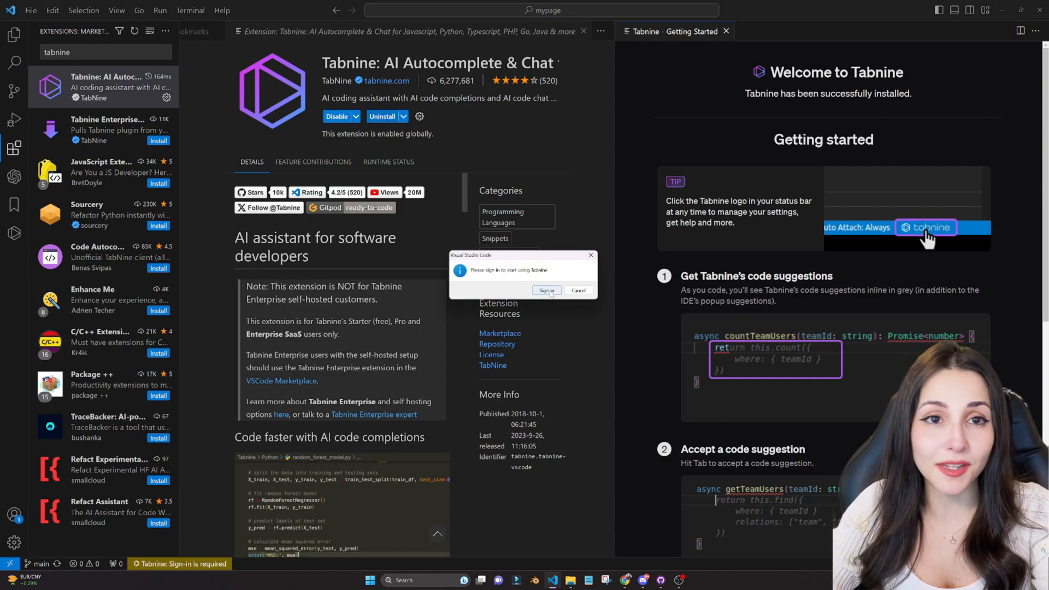
click(546, 290)
text(CSS peek)
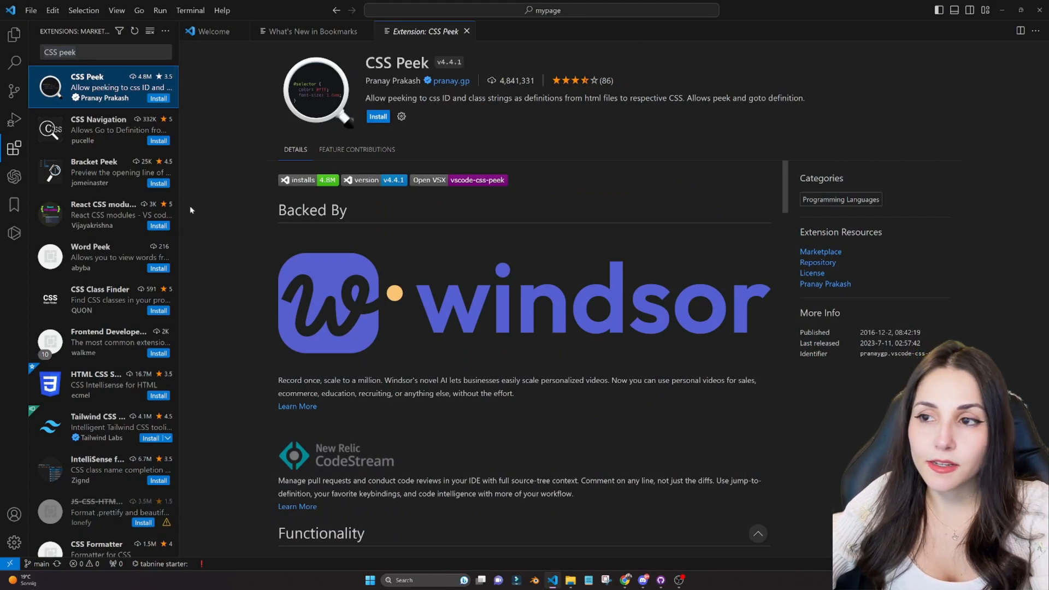
mouse_move(203, 205)
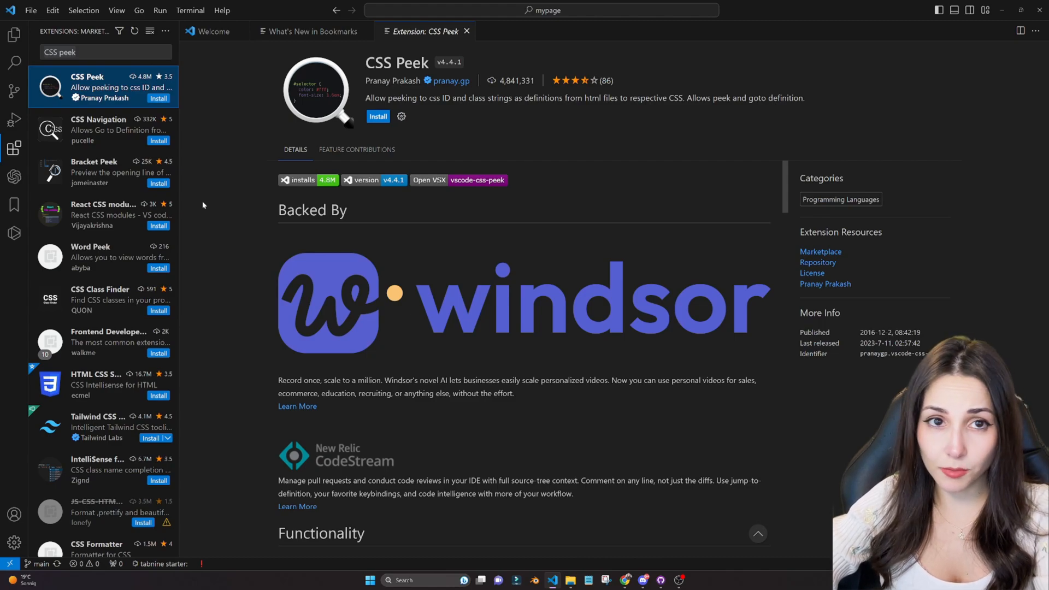
Scroll the CSS Peek details page and install CSS Peek.
scroll(down, 3)
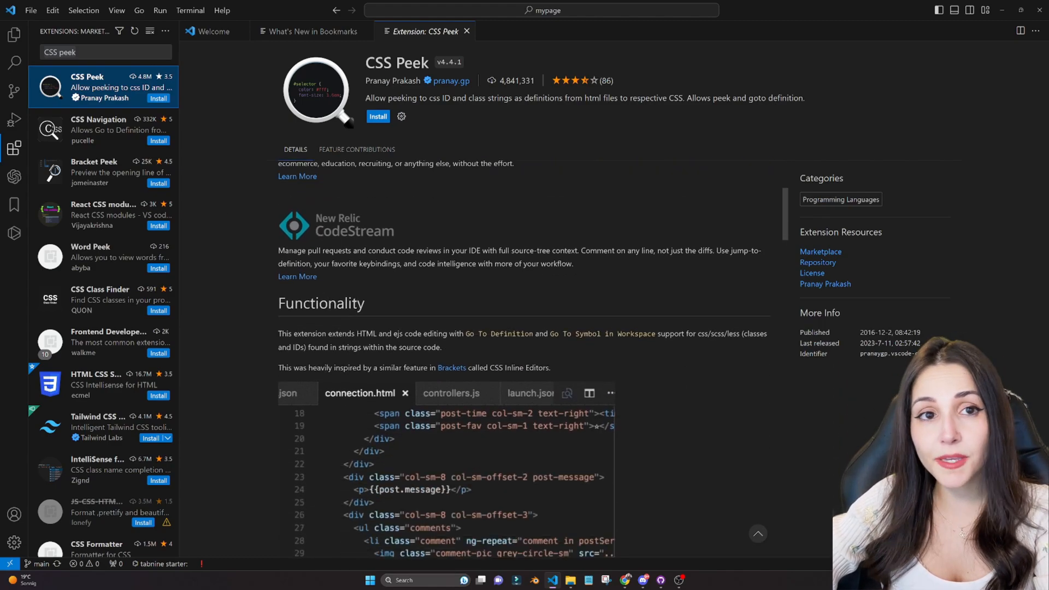
scroll(down, 3)
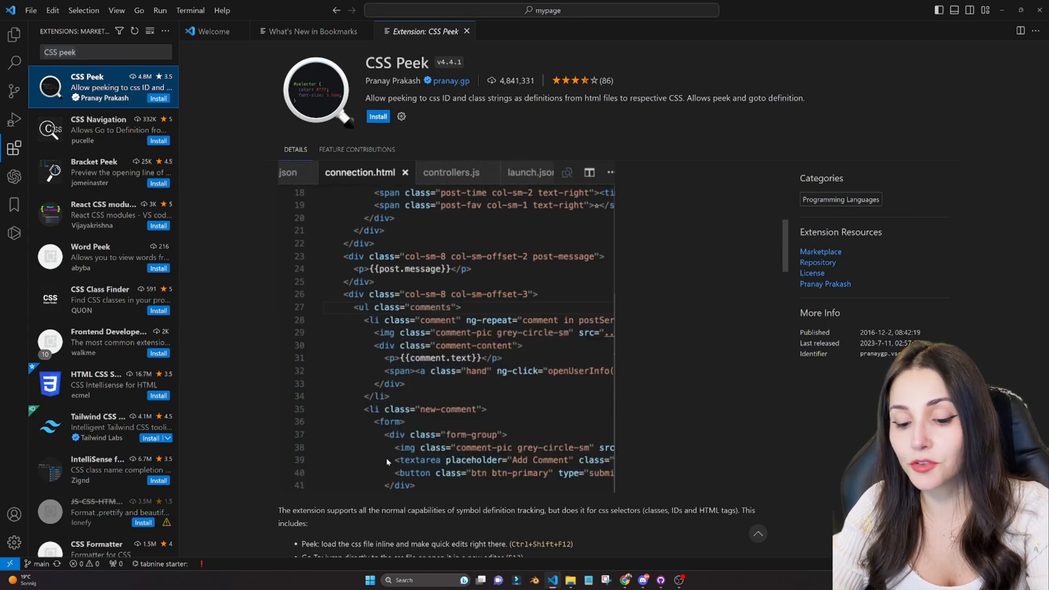
click(378, 116)
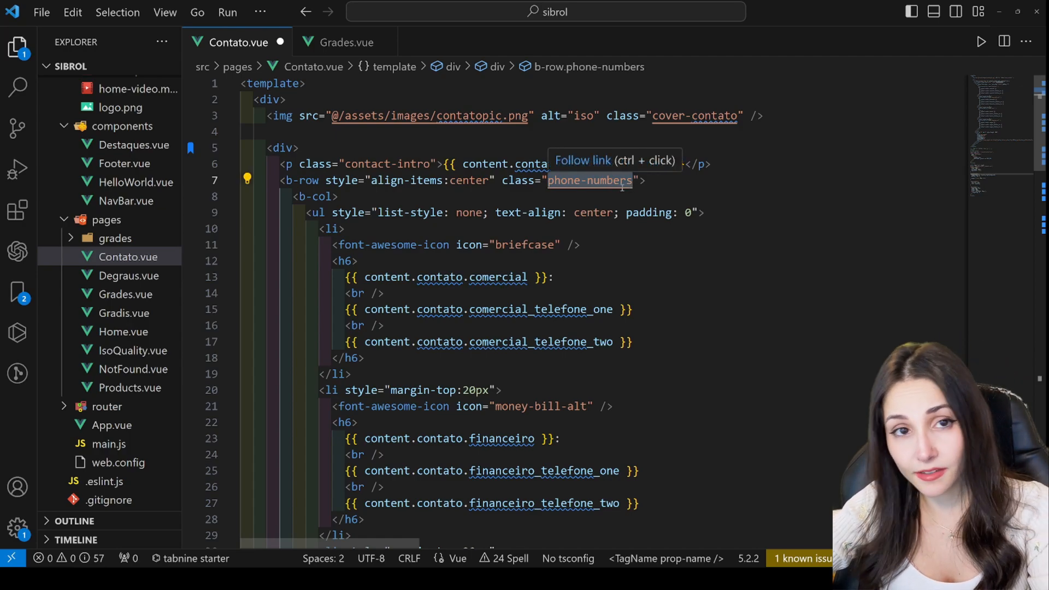
Peek the .phone-numbers style definition inline from its b-row class reference.
click(587, 179)
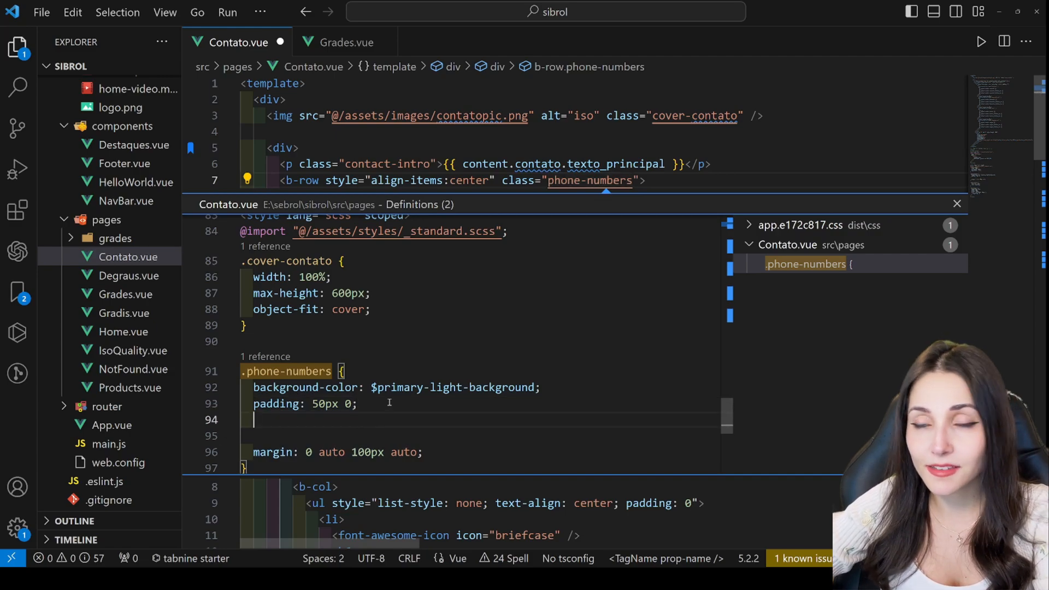
click(15, 148)
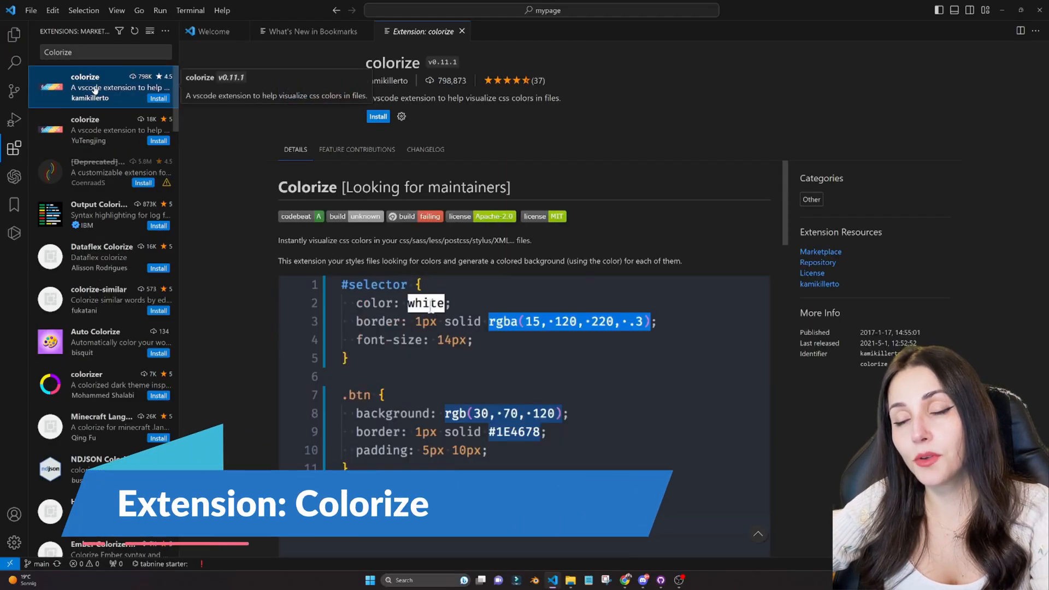
Try the Colorize colour demo with 'red', then search extensions for 'javascript'.
text(red)
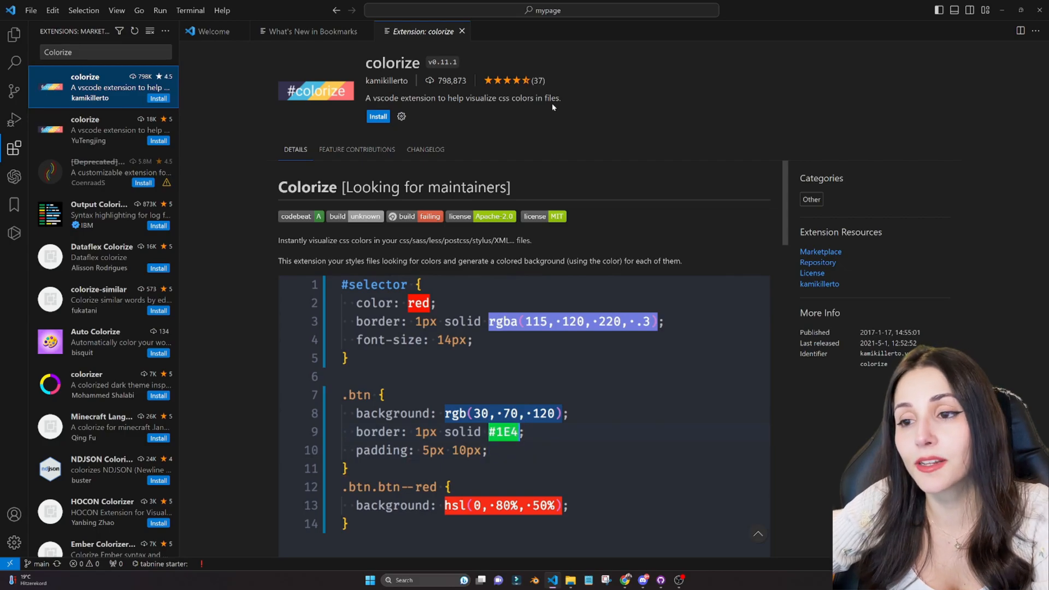
text(javascript code)
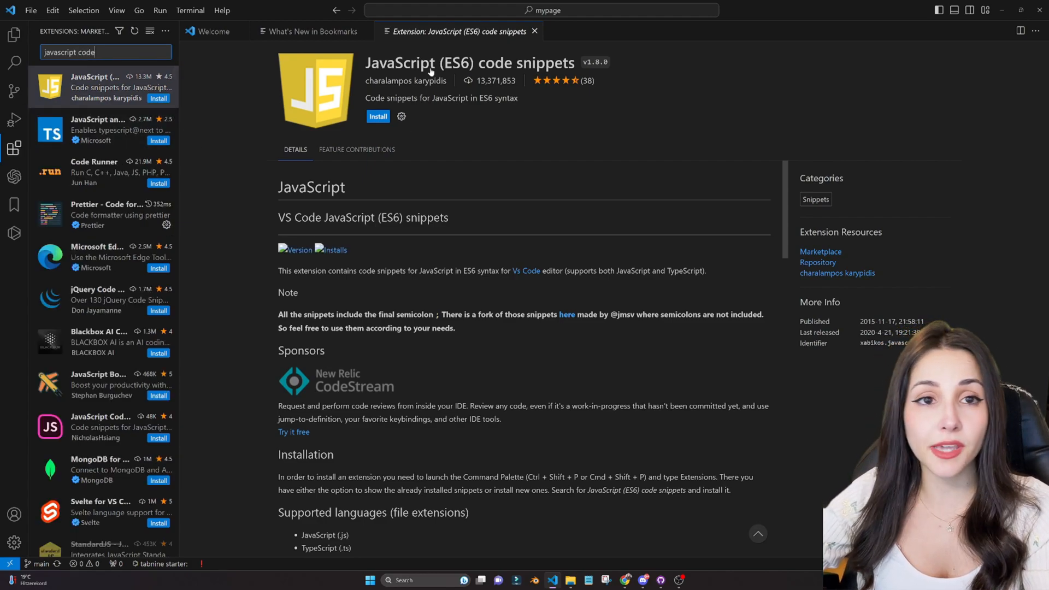
mouse_move(397, 134)
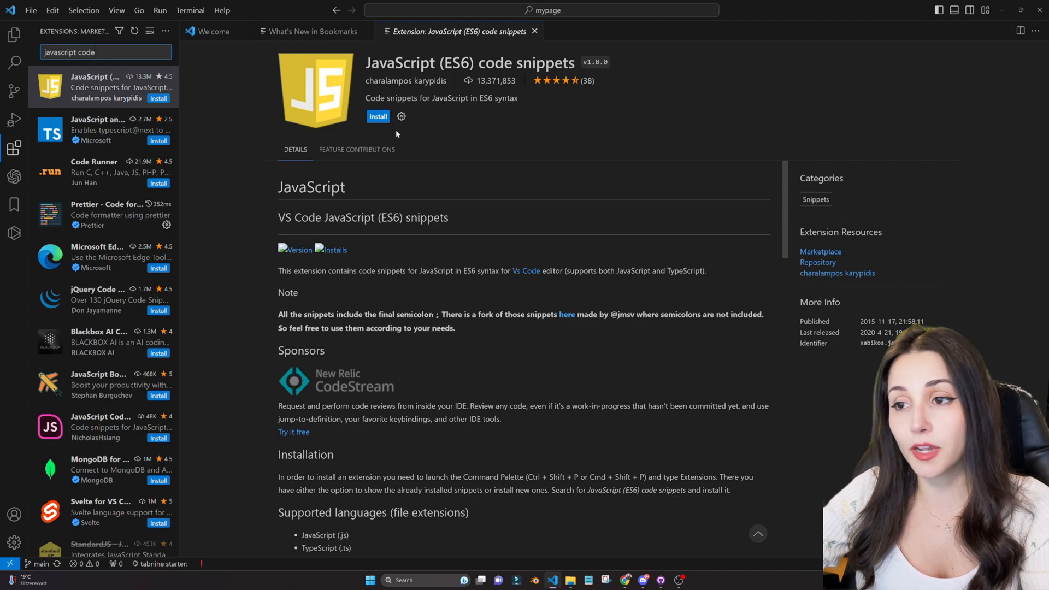
Install JavaScript (ES6) code snippets and open the ES7+ React/Redux/React-Native snippets page.
click(378, 116)
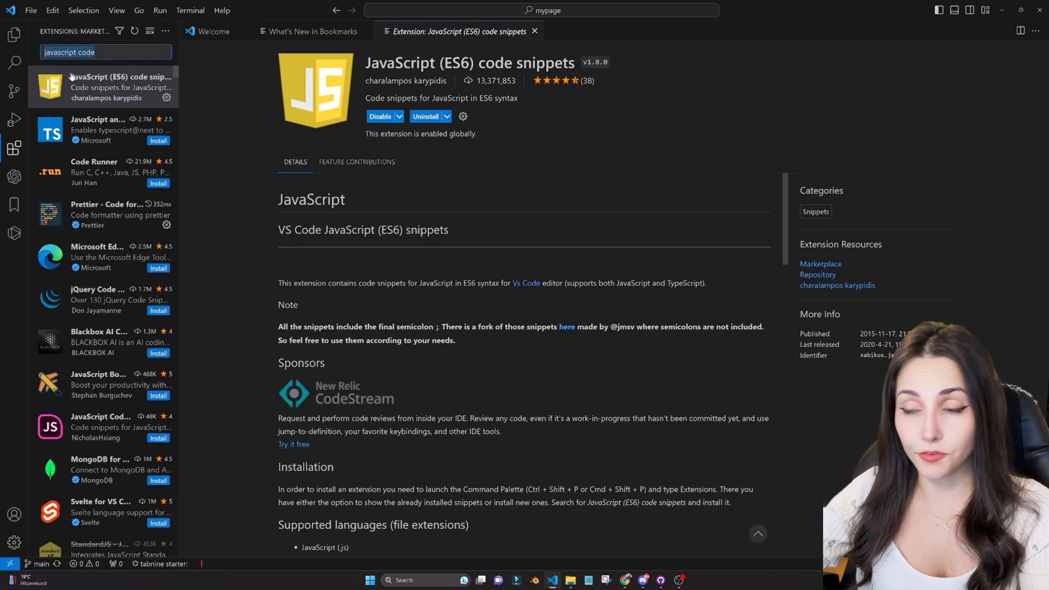
text(react)
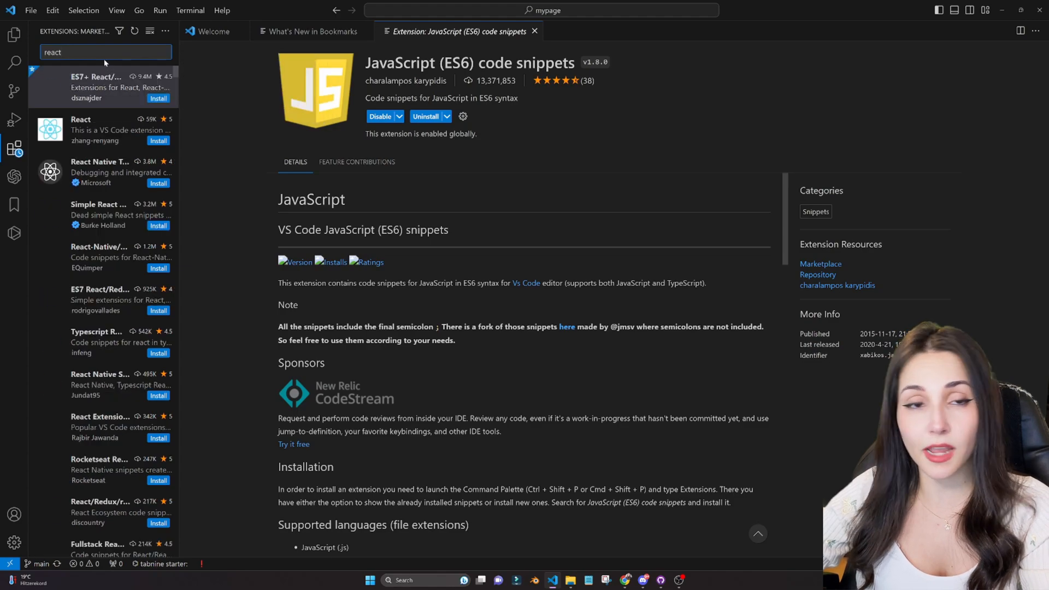
click(100, 86)
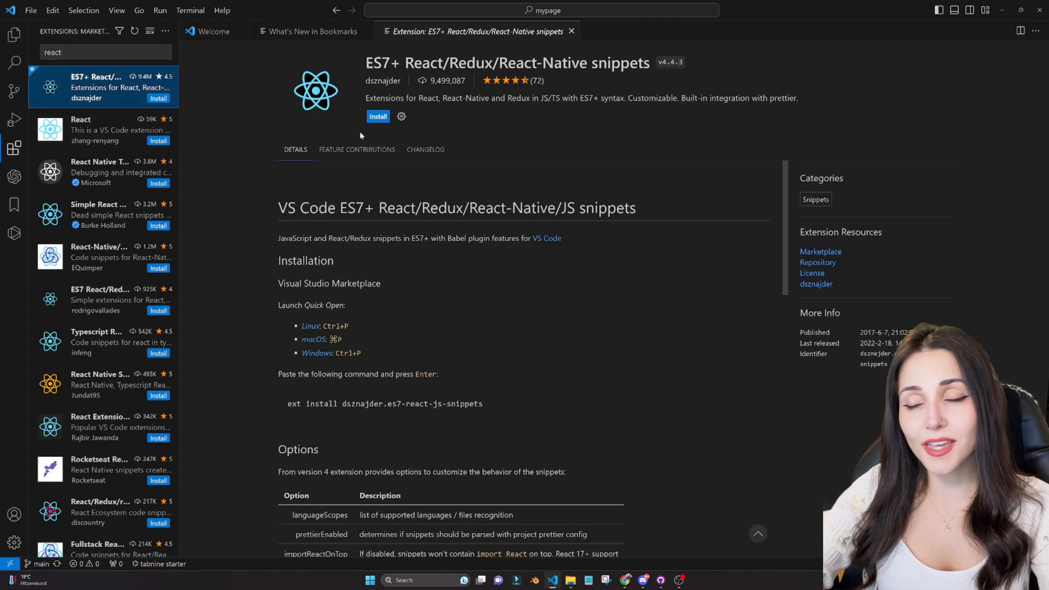
click(377, 116)
text(GitLe)
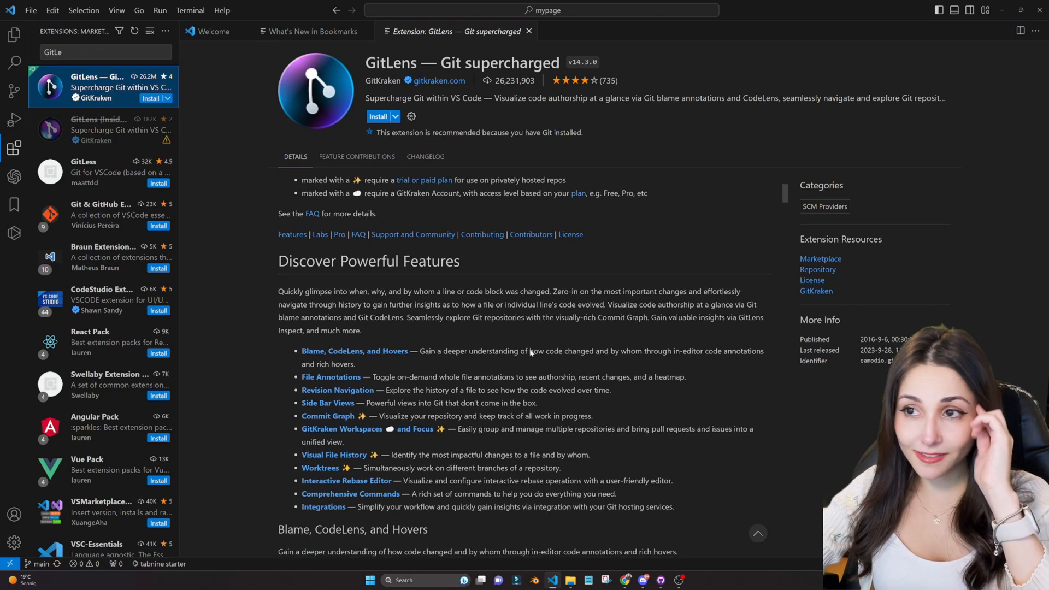
Scroll through the GitLens — Git supercharged feature list on its Details tab.
scroll(down, 3)
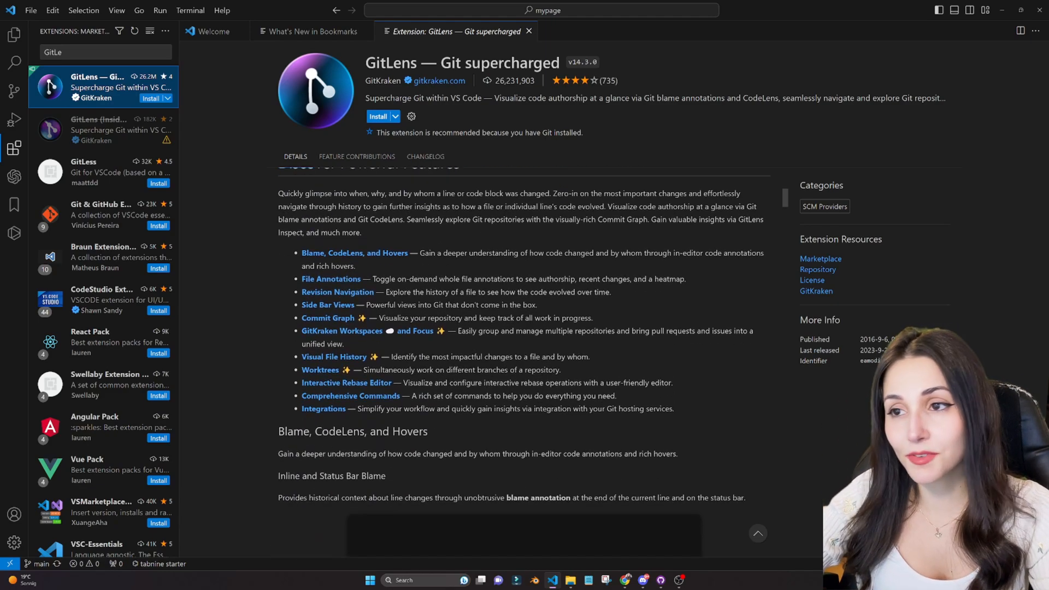
scroll(down, 3)
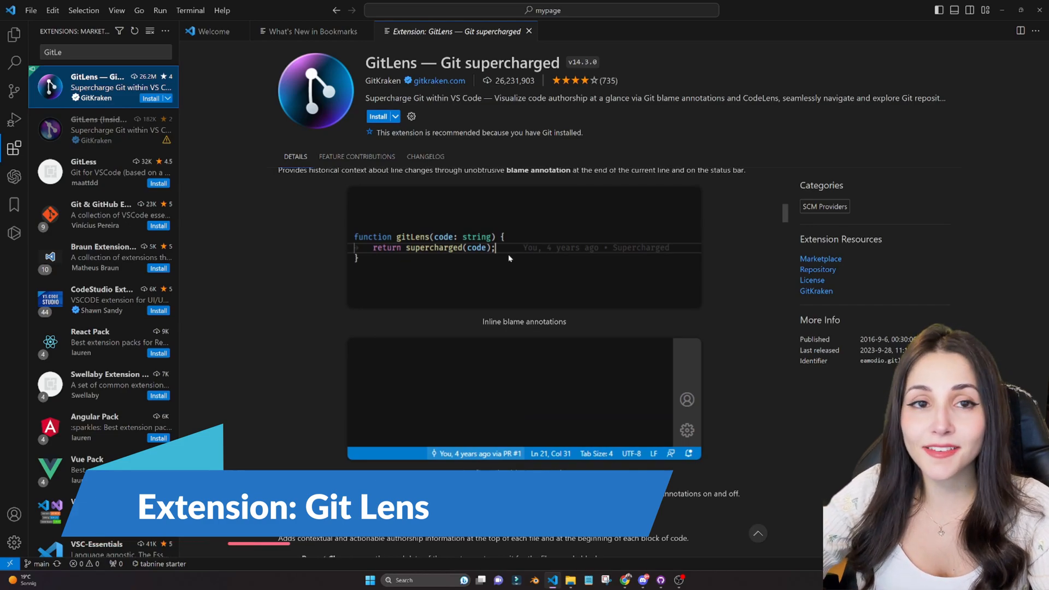
scroll(down, 3)
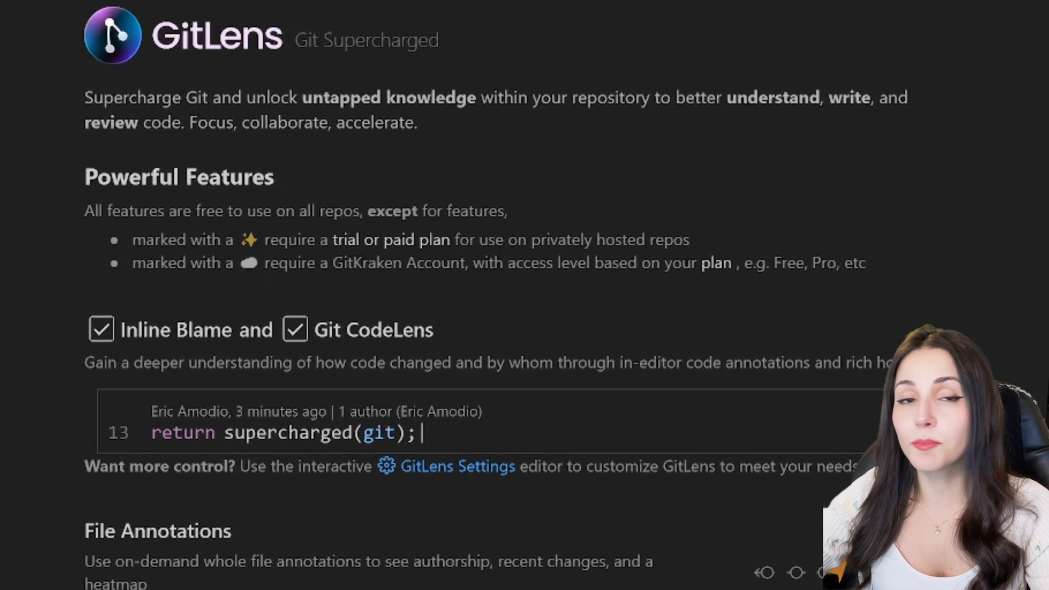
scroll(down, 3)
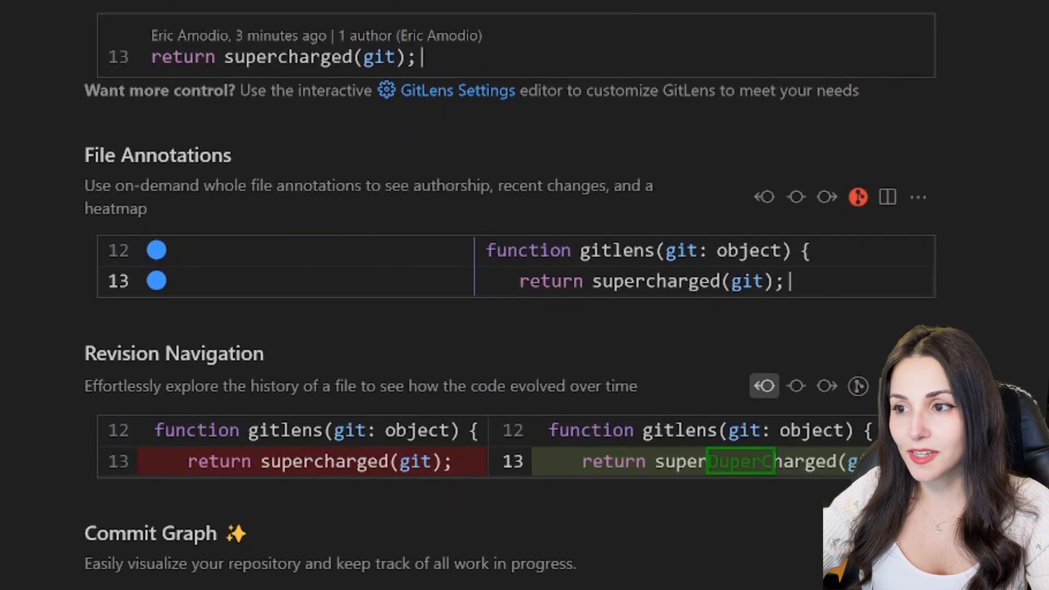
scroll(down, 3)
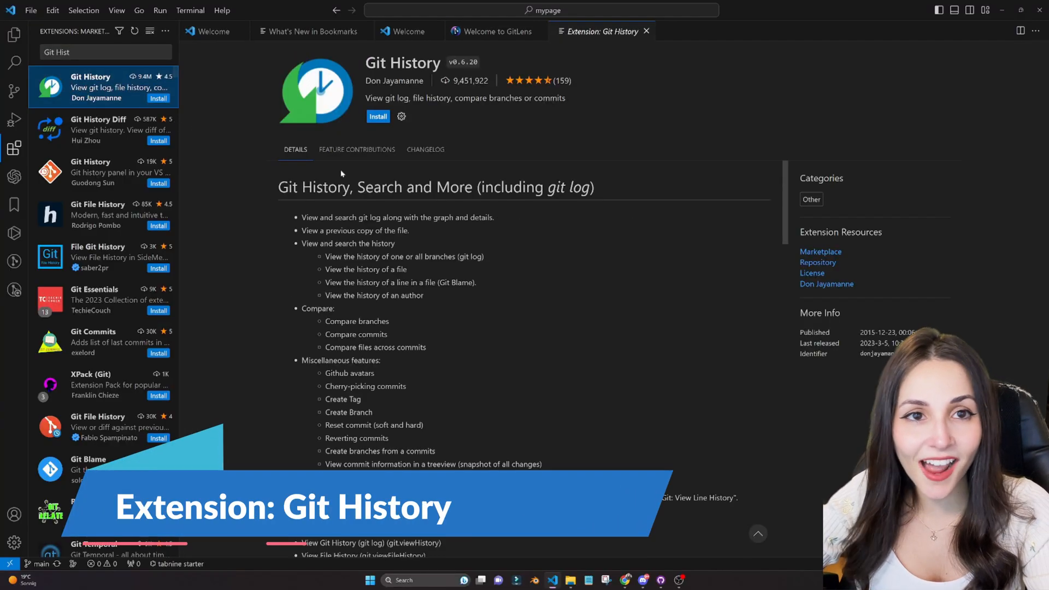
Review the Git History details page and install Git History globally.
scroll(down, 3)
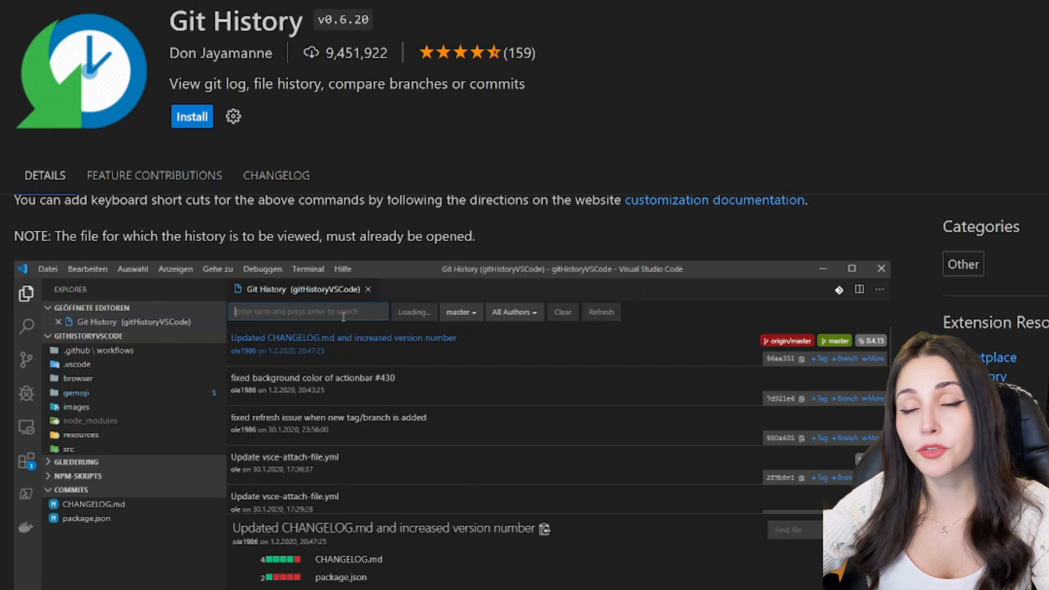
text(change)
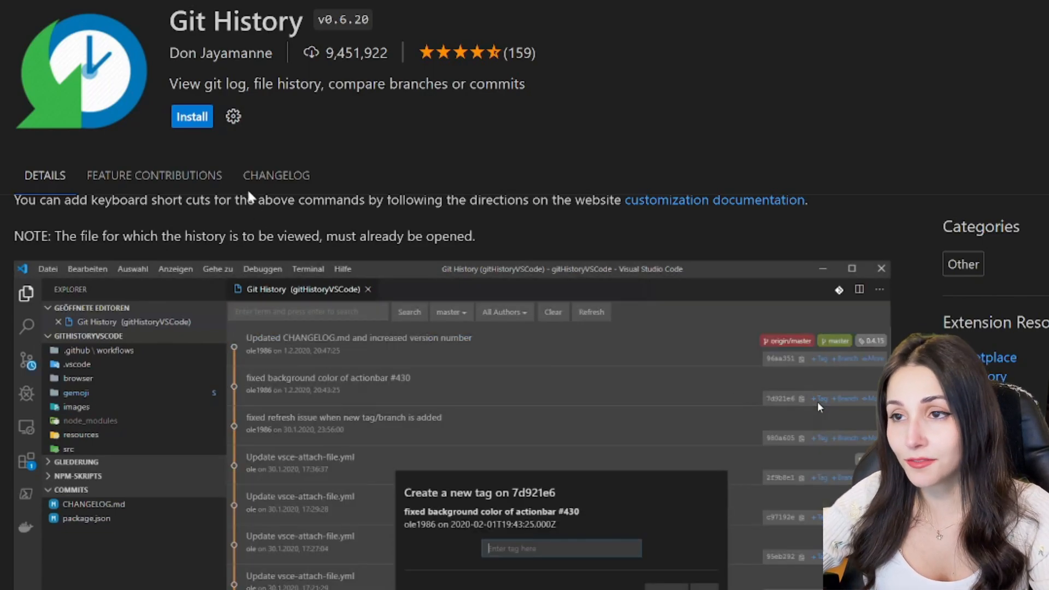
click(191, 117)
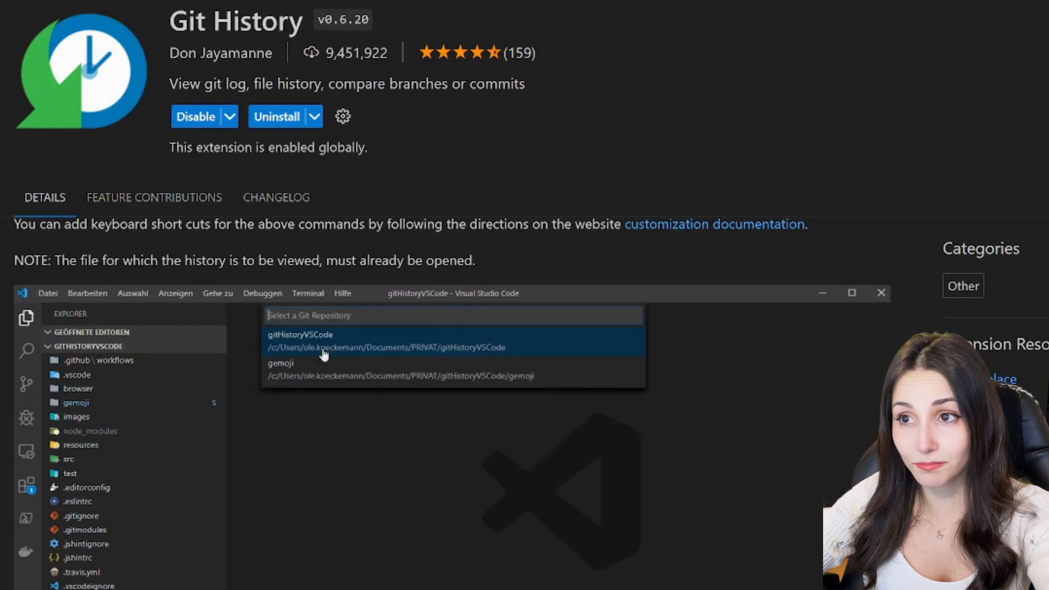
click(300, 340)
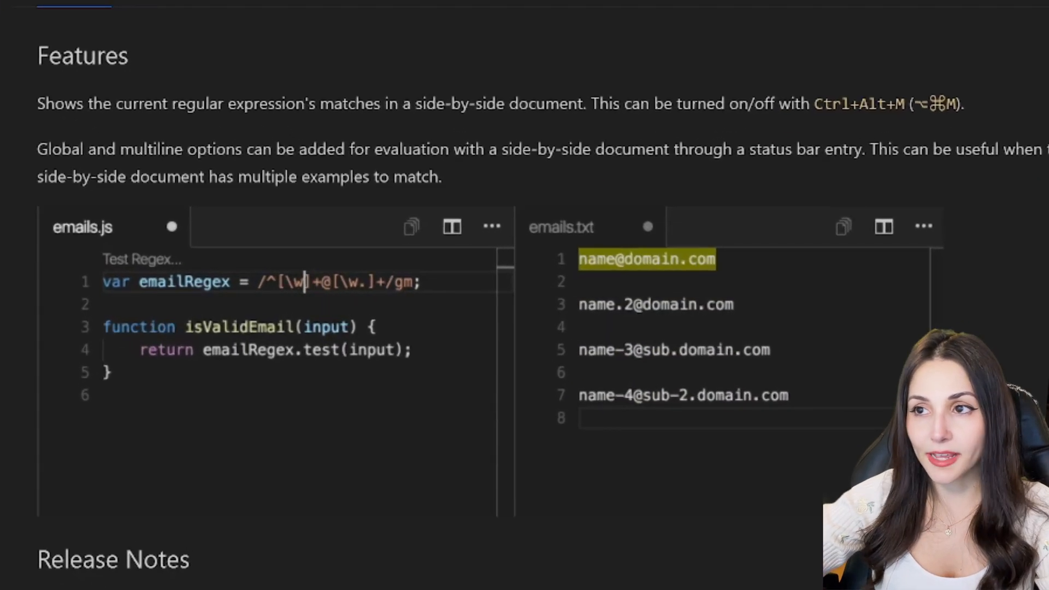
Type test characters '-' and '.' while viewing the regex previewer's Features section.
text(-)
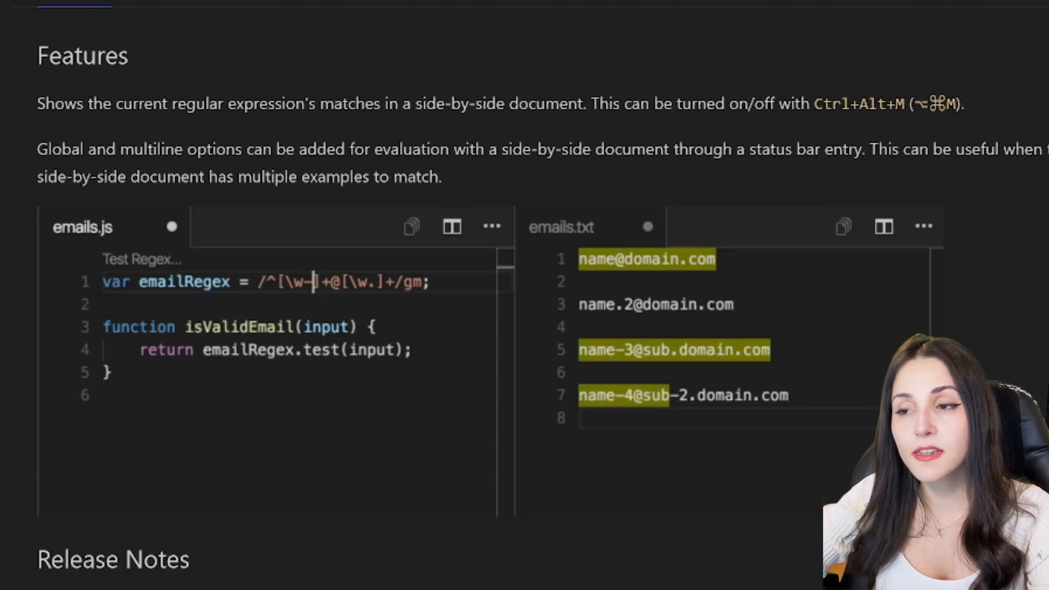
text(.)
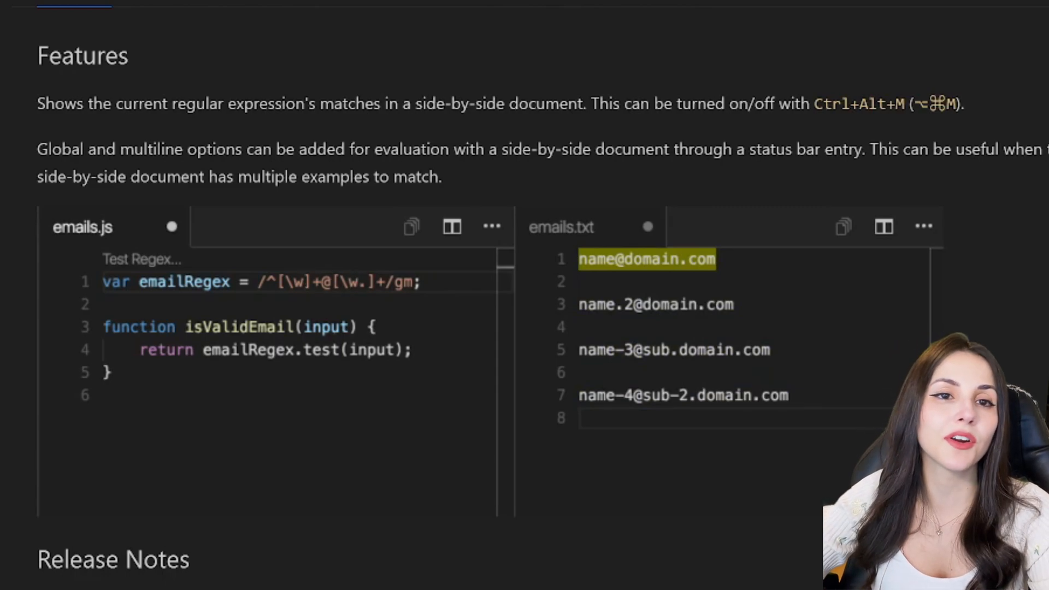
text(-)
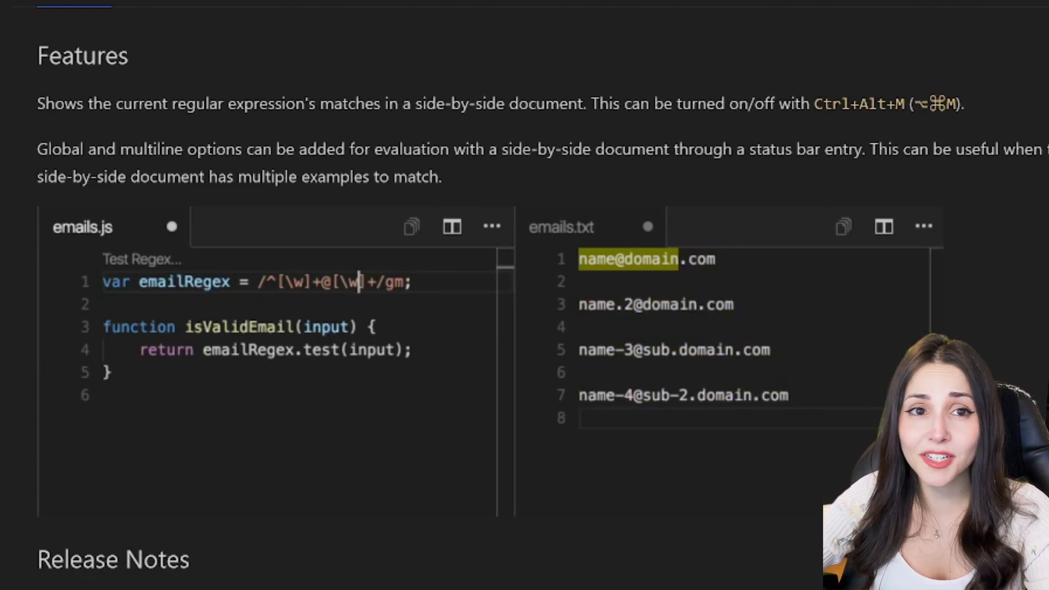
text(.)
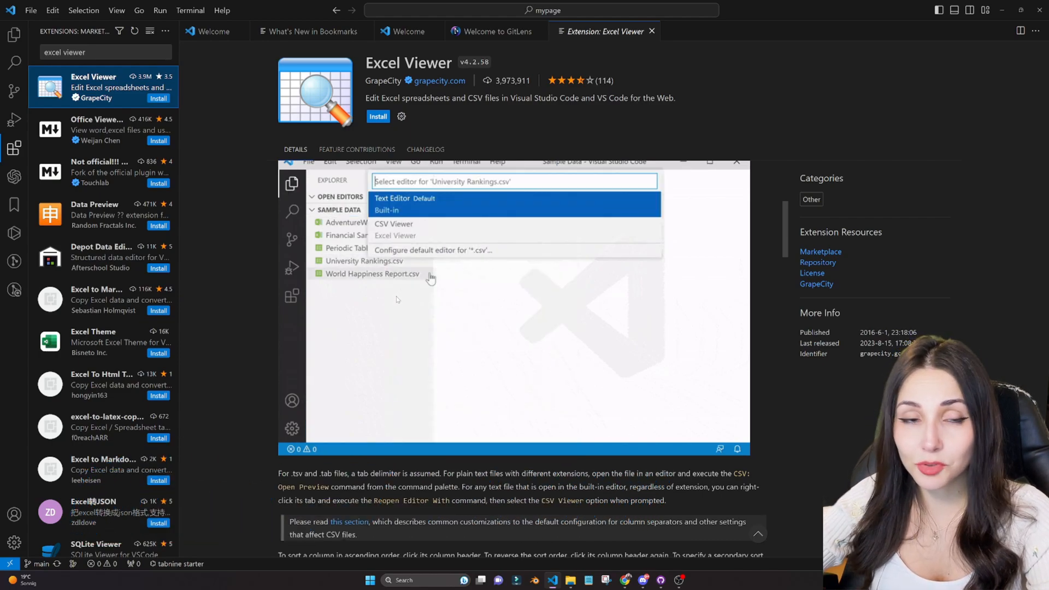
Open Excel Viewer by GrapeCity from the search results and install it.
click(402, 198)
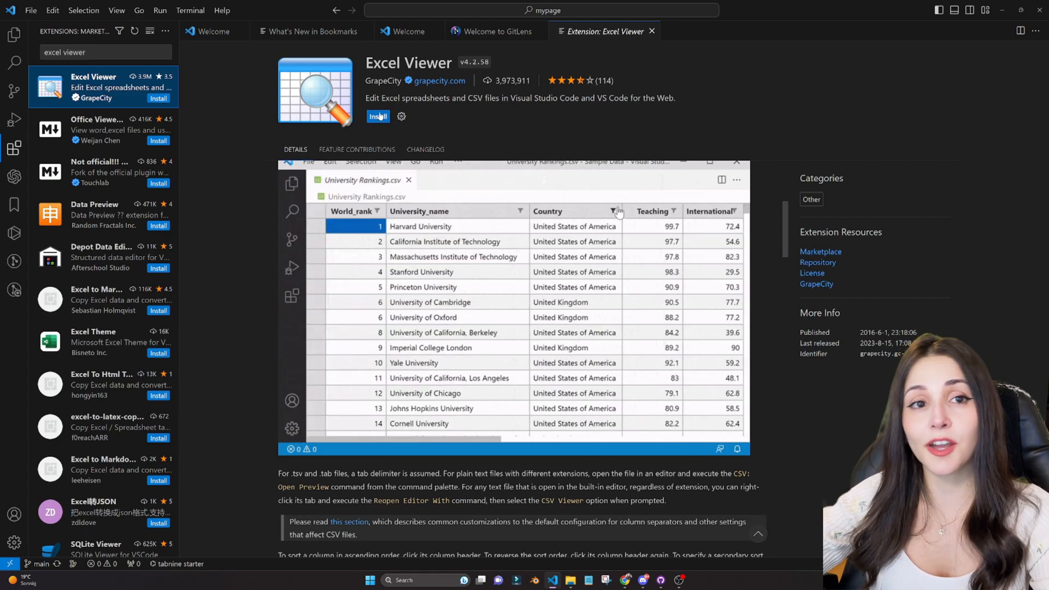
click(378, 115)
text(code runner)
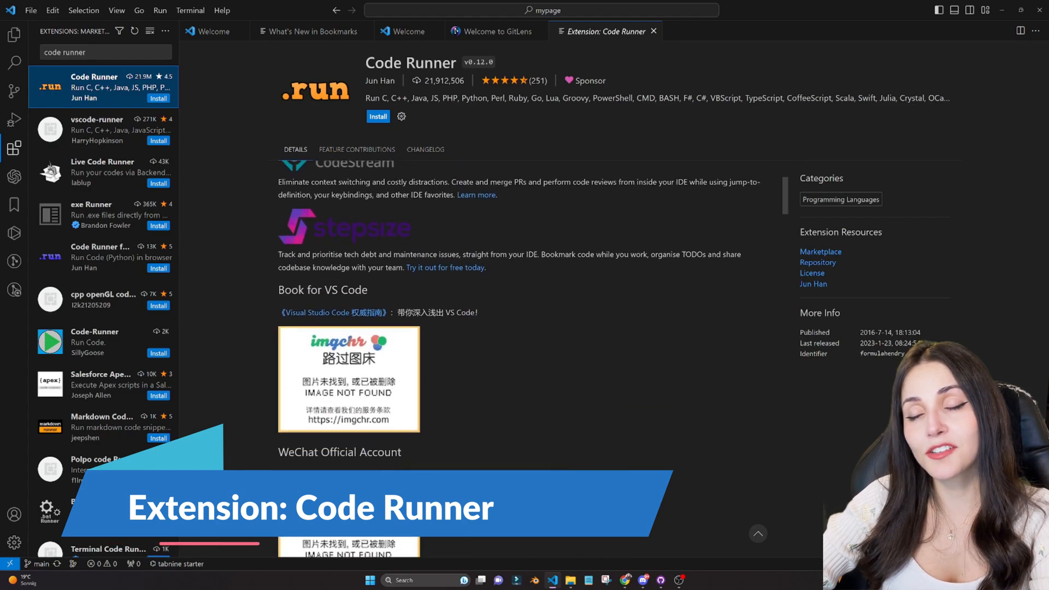
Install Code Runner, then search the marketplace for 'turbo con'.
scroll(down, 3)
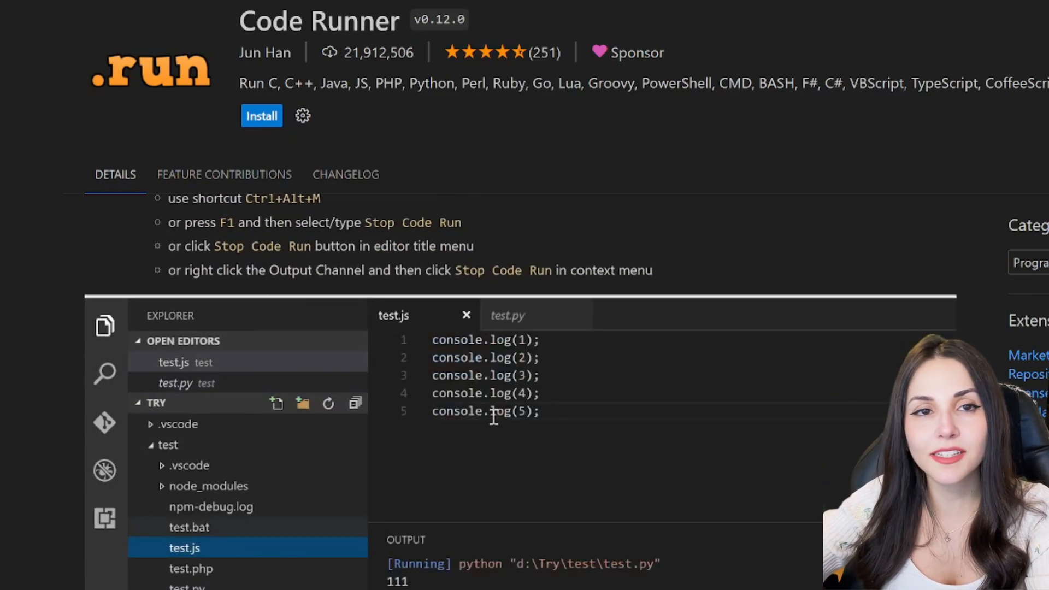
drag(433, 375, 542, 393)
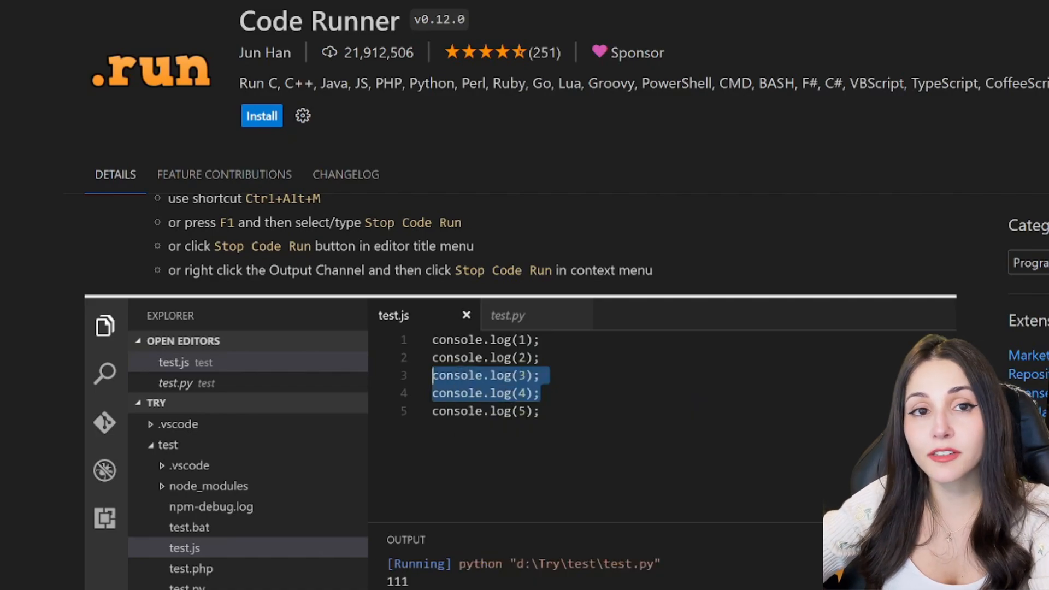
click(507, 315)
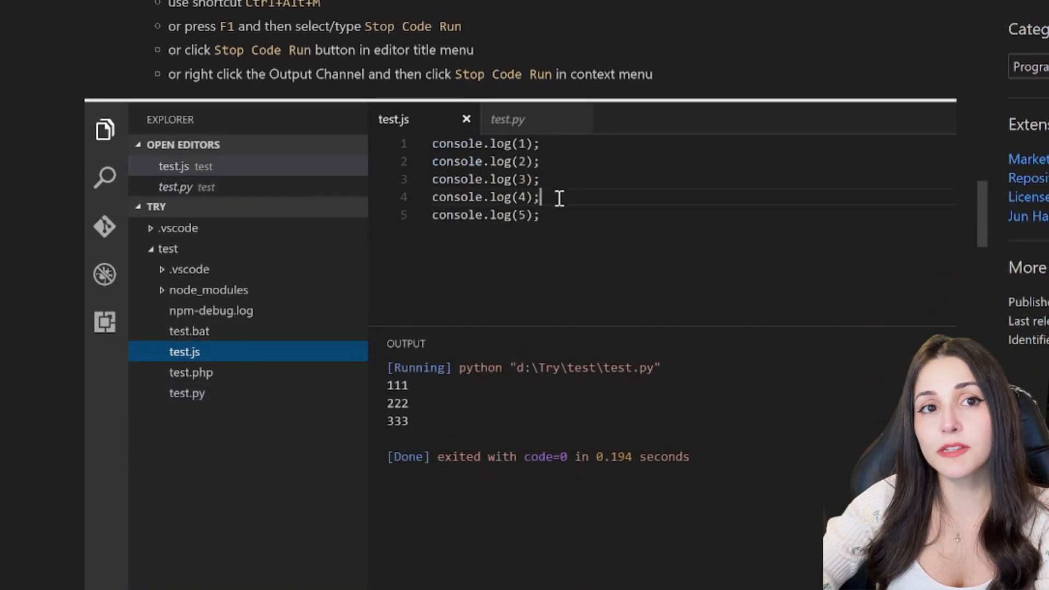
right_click(558, 197)
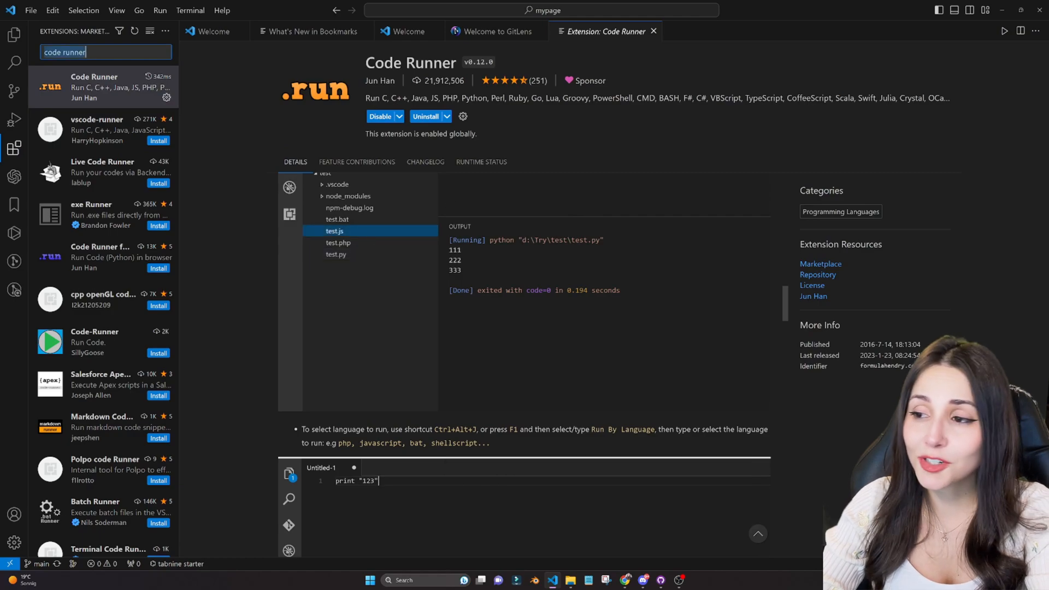
text(tru)
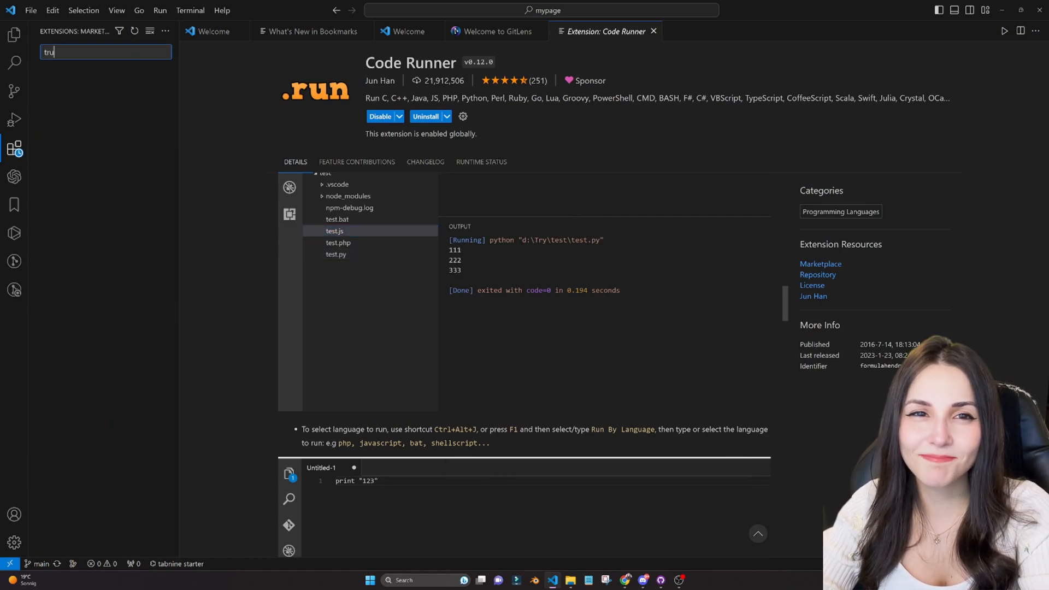
text(turbo con)
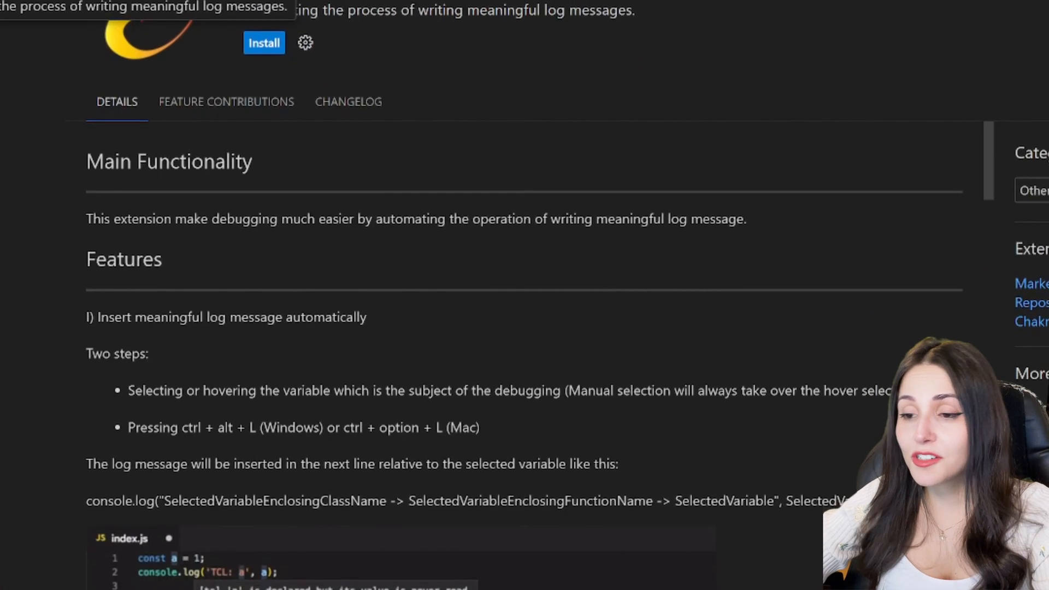
Scroll the log-message extension page through its Main Functionality and Features demos.
scroll(down, 3)
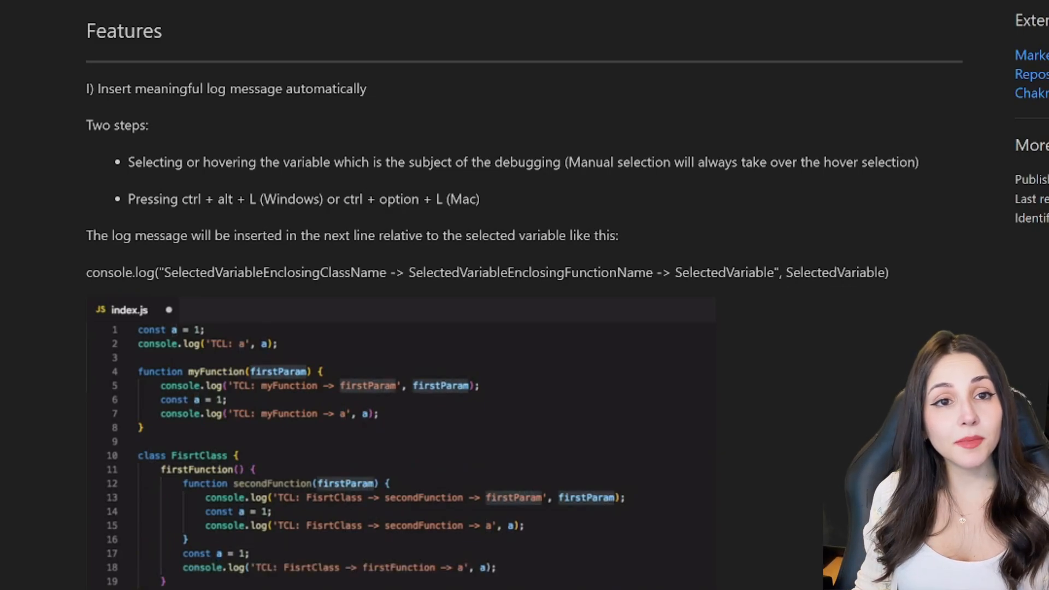
scroll(down, 3)
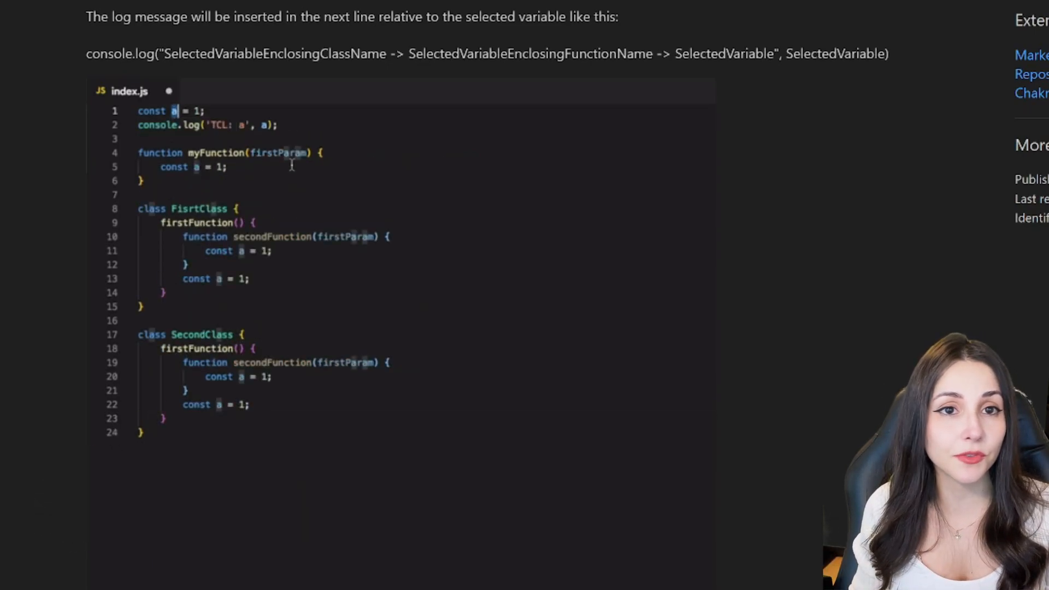
double_click(276, 153)
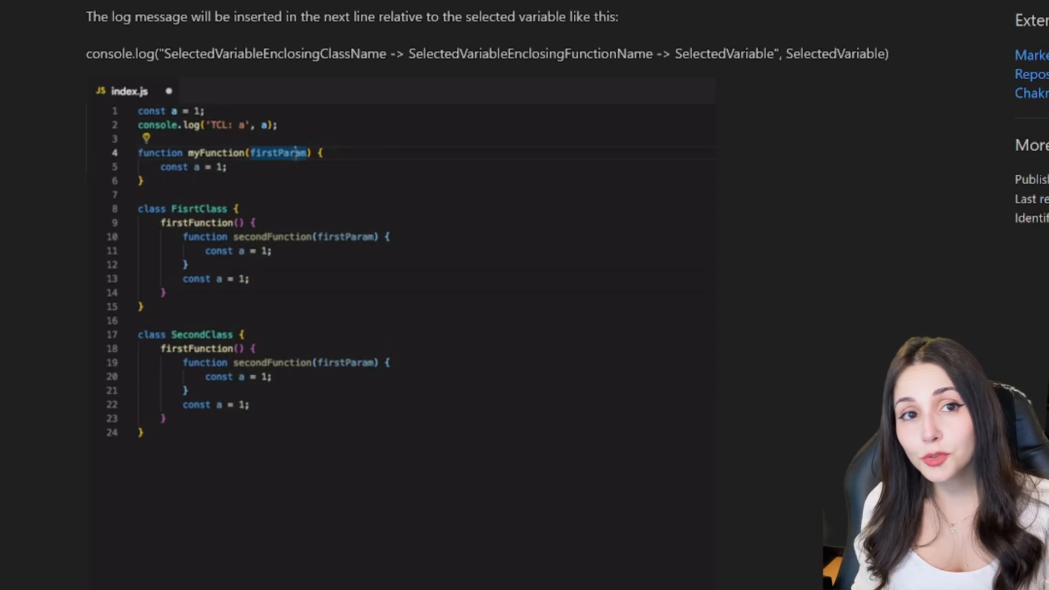